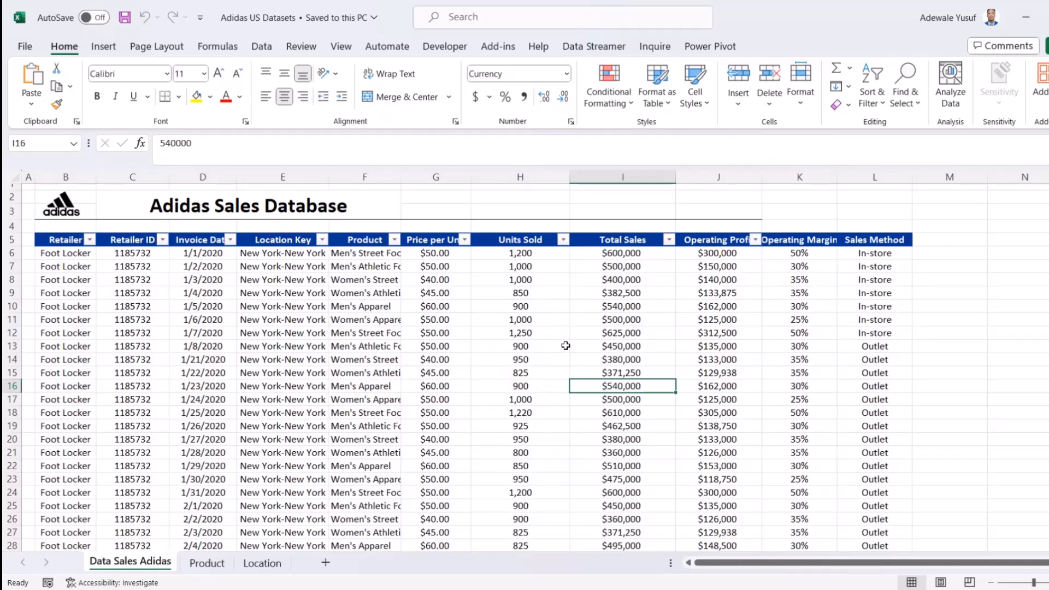
mouse_move(304, 346)
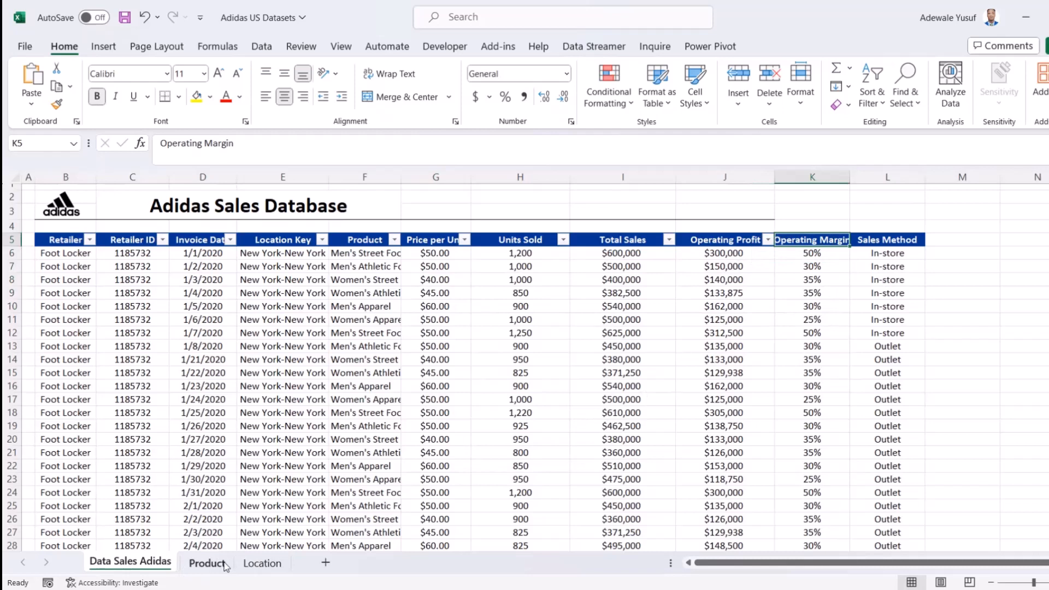
- Review the Product and Location sheets in Excel, then return to Data Sales Adidas
left_click(206, 563)
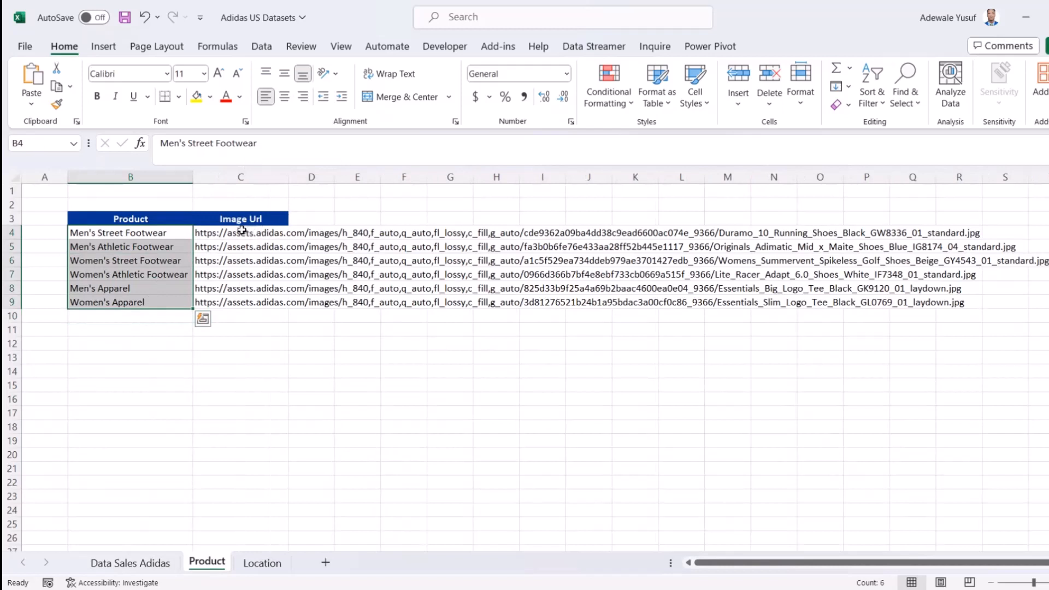
left_click(240, 232)
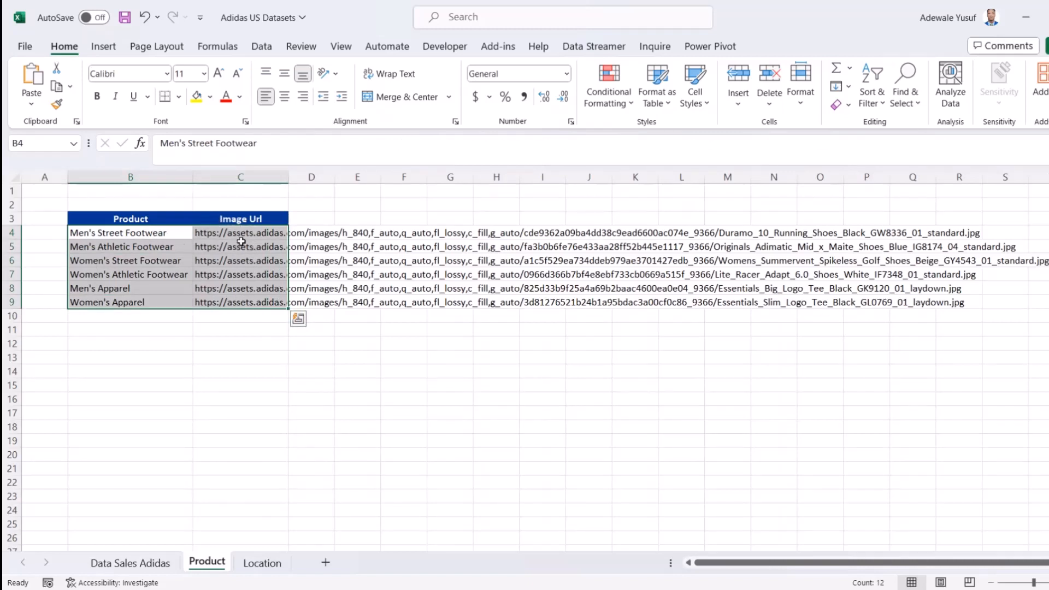
mouse_move(208, 472)
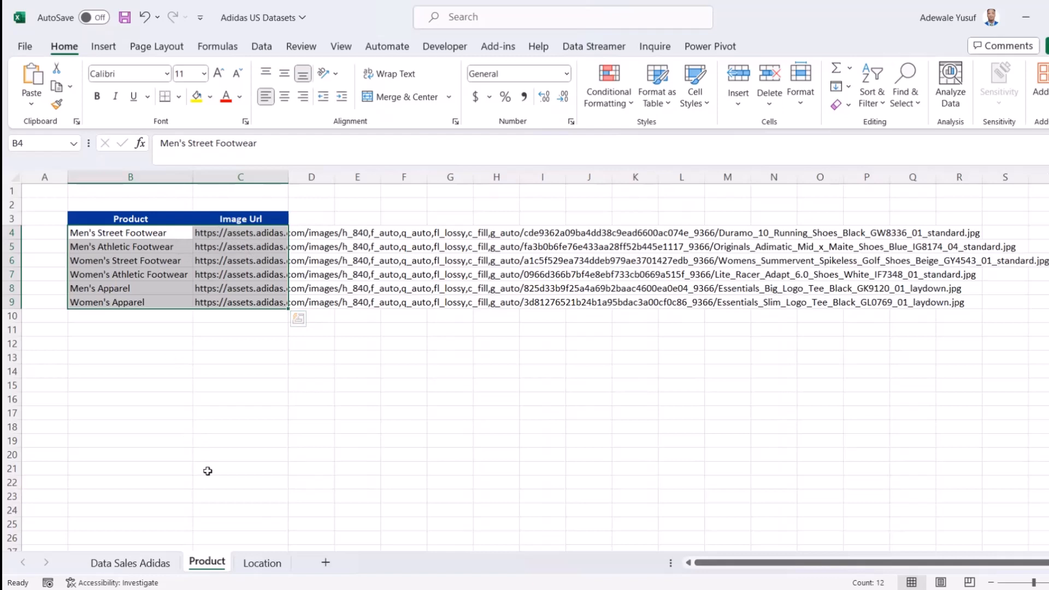
left_click(262, 563)
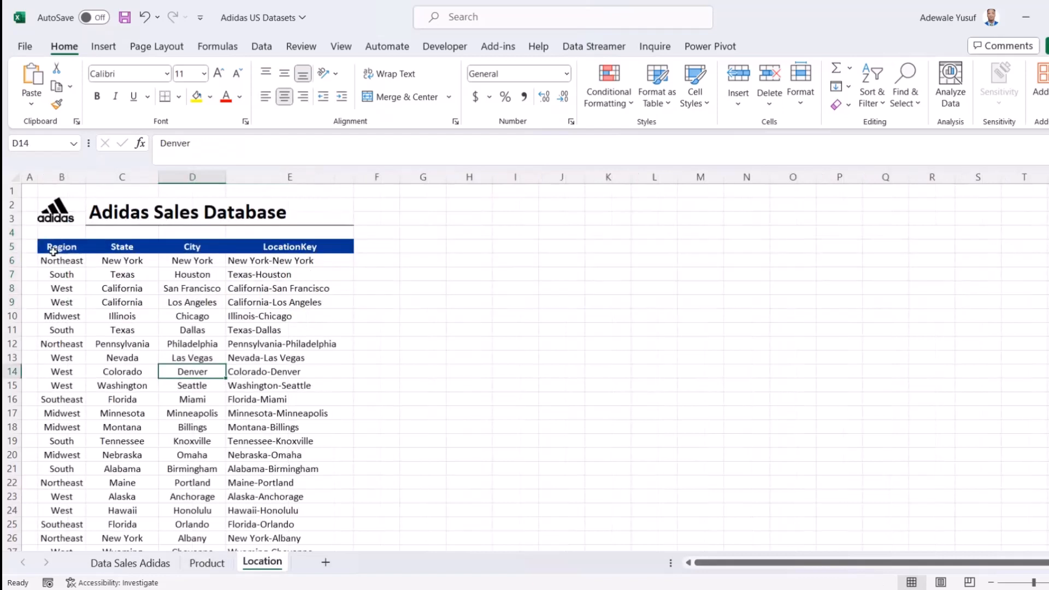
left_click(192, 289)
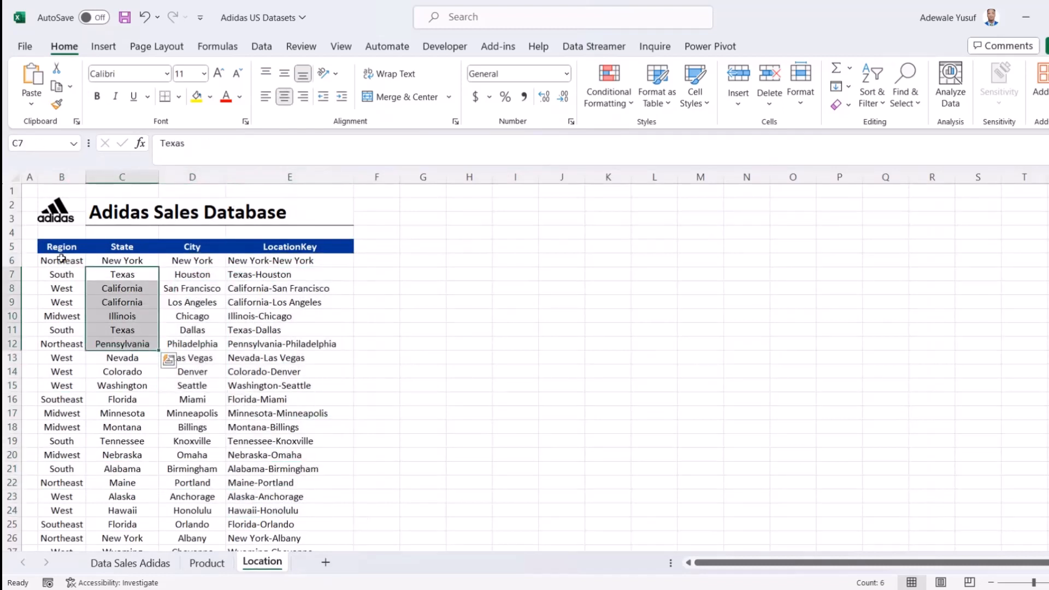
left_click(192, 386)
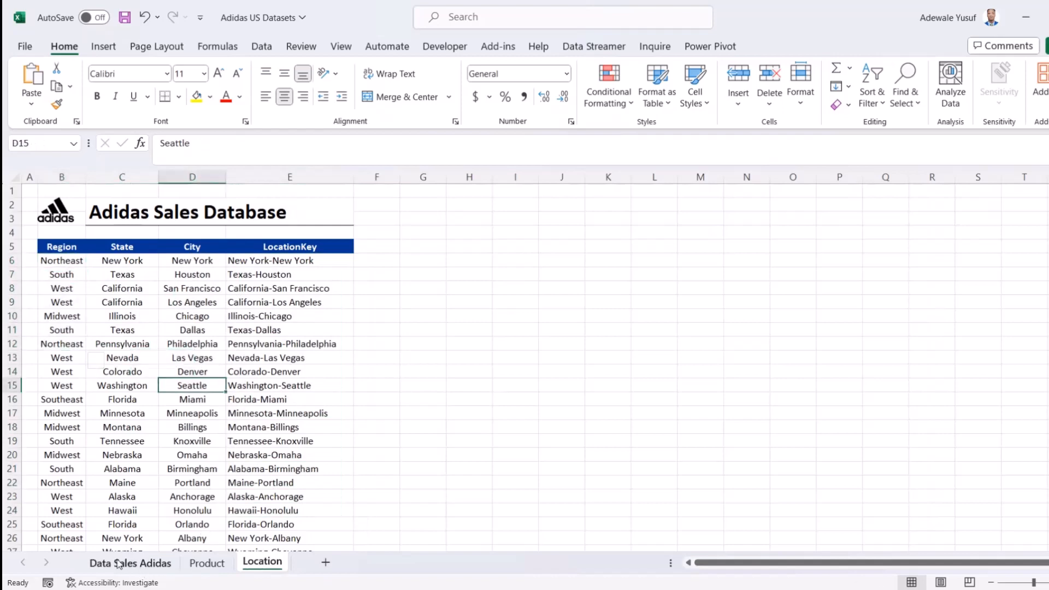
left_click(130, 563)
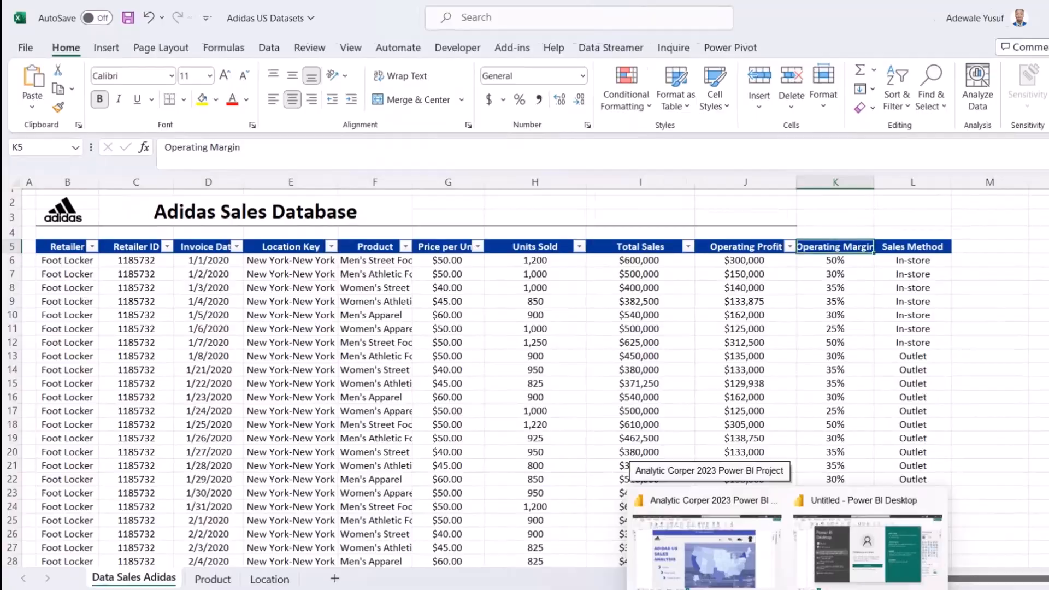
- Tour the untitled Power BI report's model and report views, then bring up Get data
left_click(868, 500)
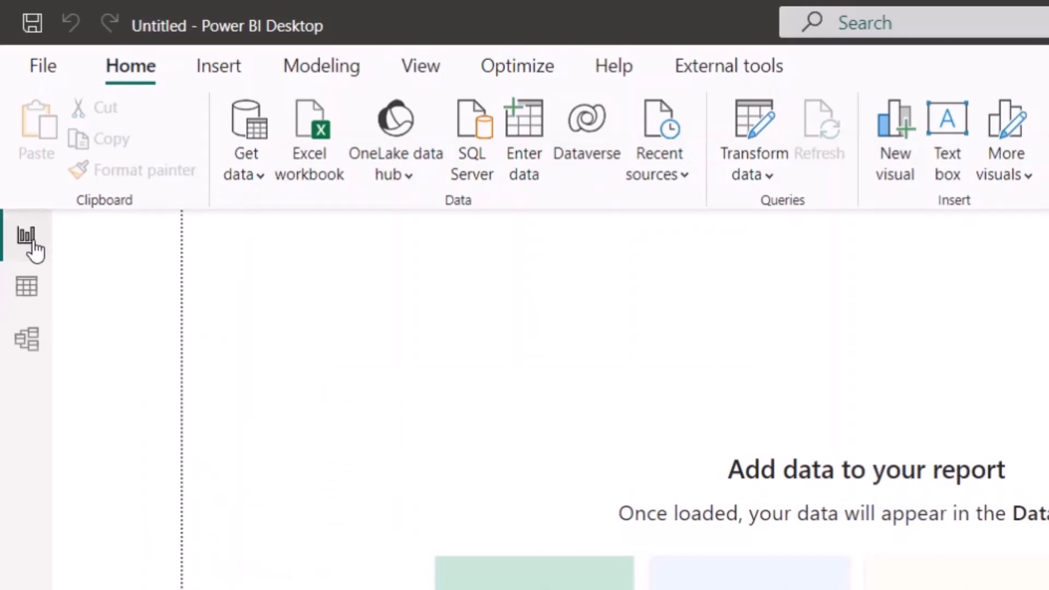
mouse_move(26, 281)
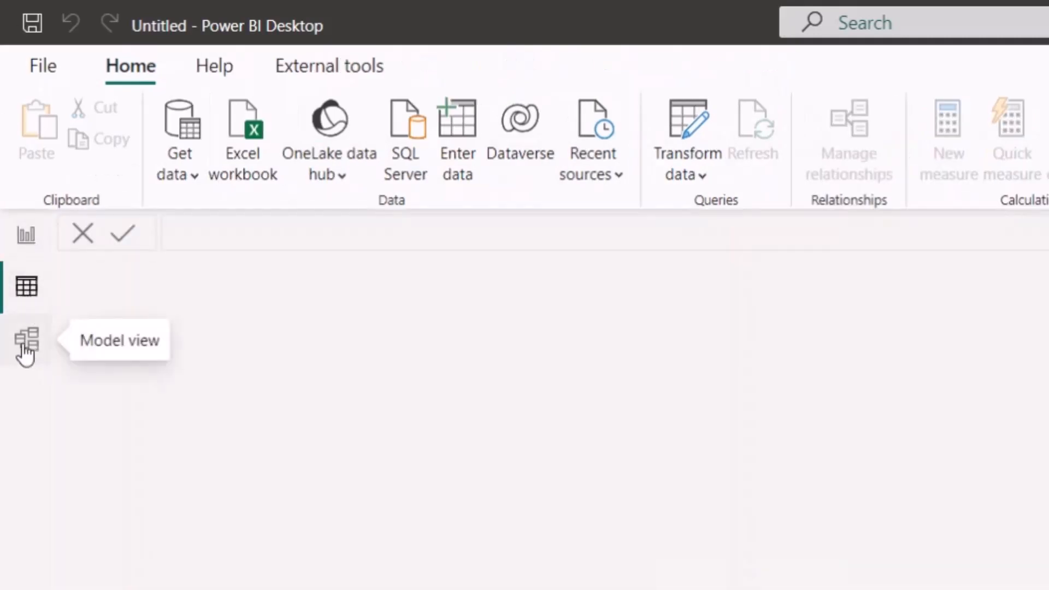
left_click(25, 338)
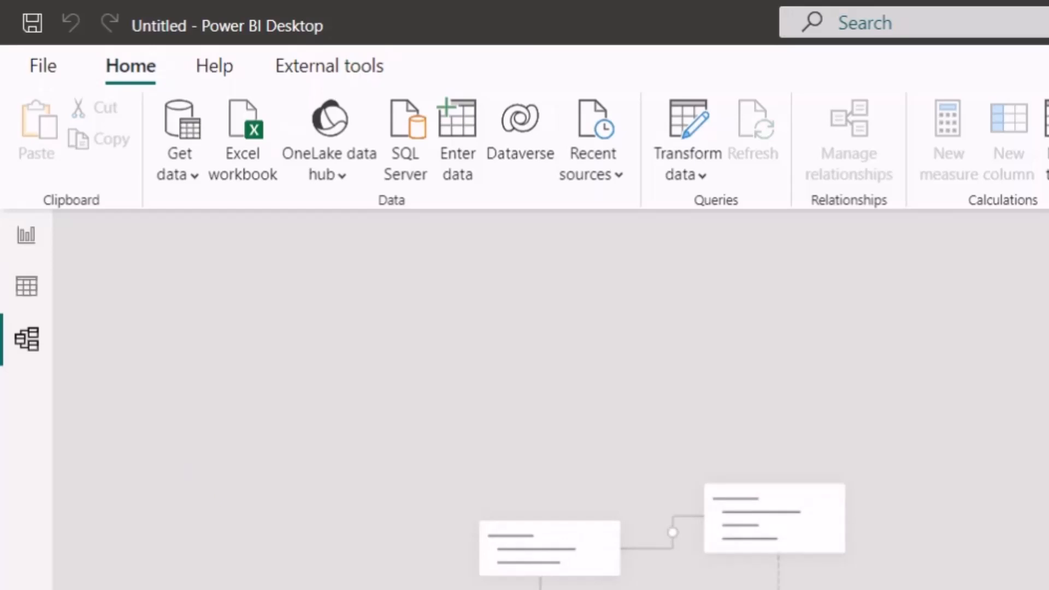
left_click(26, 235)
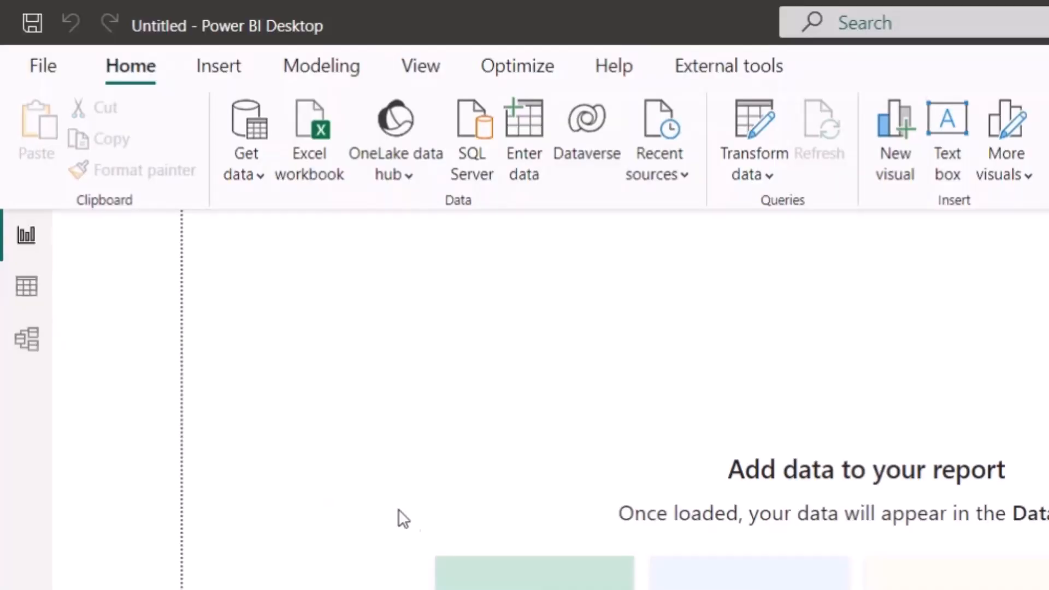
mouse_move(25, 235)
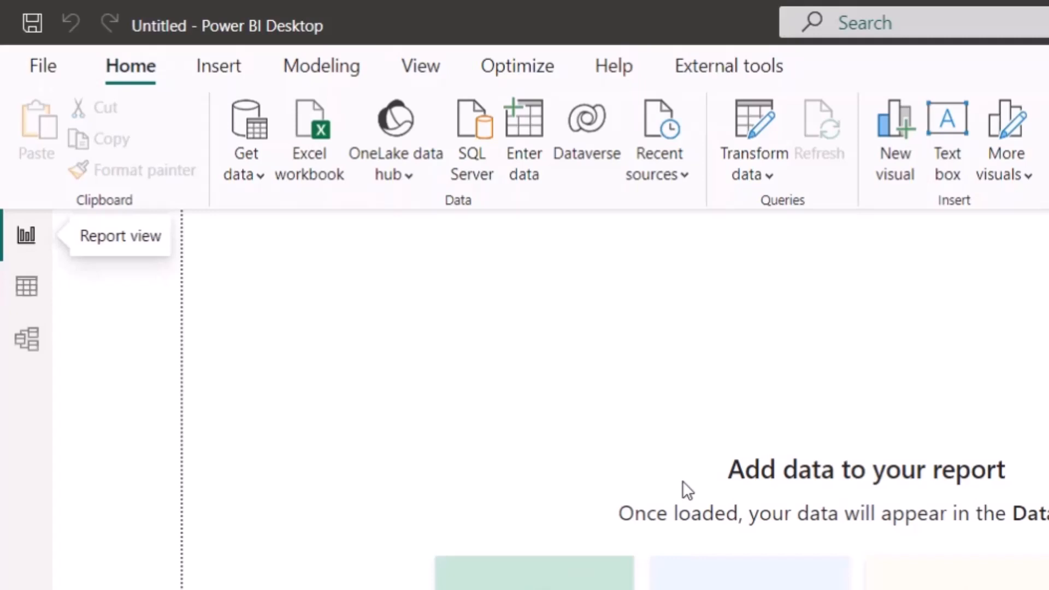
mouse_move(206, 188)
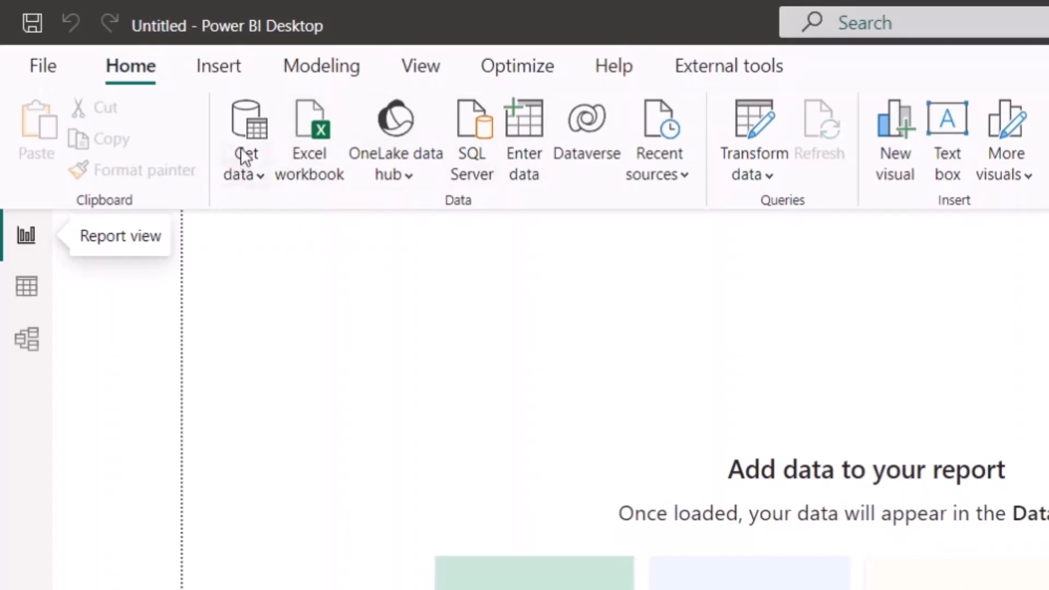
left_click(244, 141)
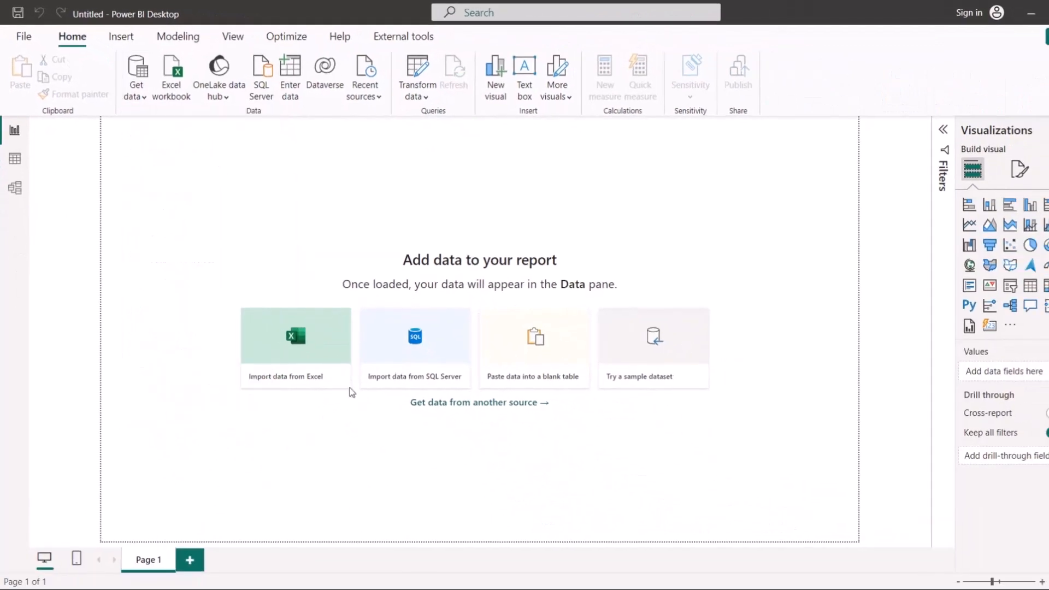
- Browse File, Database, Fabric, Power Platform, Azure, Online and Other sources, choosing Excel Workbook
left_click(479, 402)
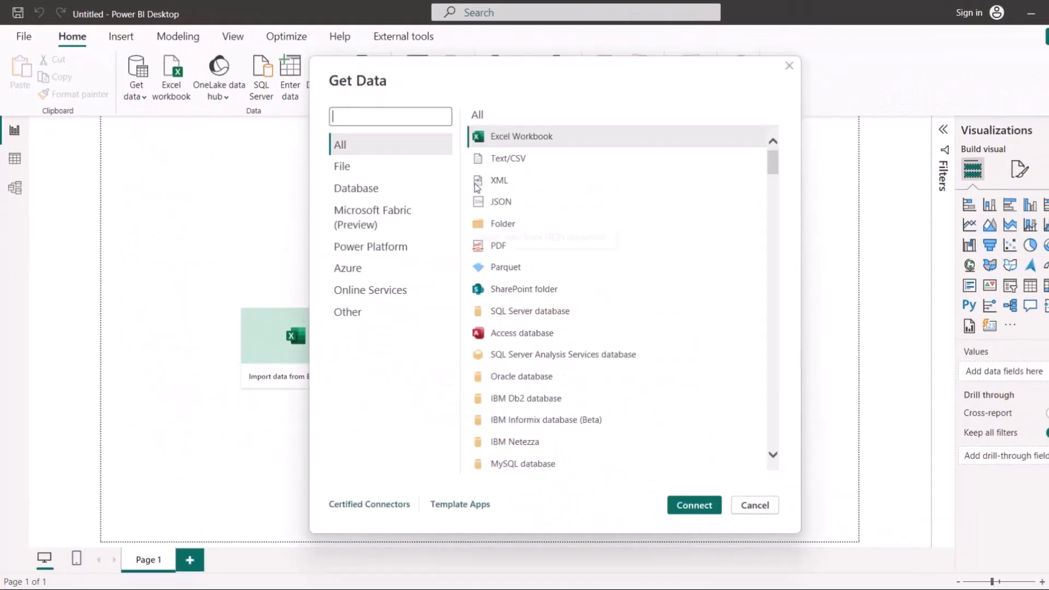
mouse_move(391, 166)
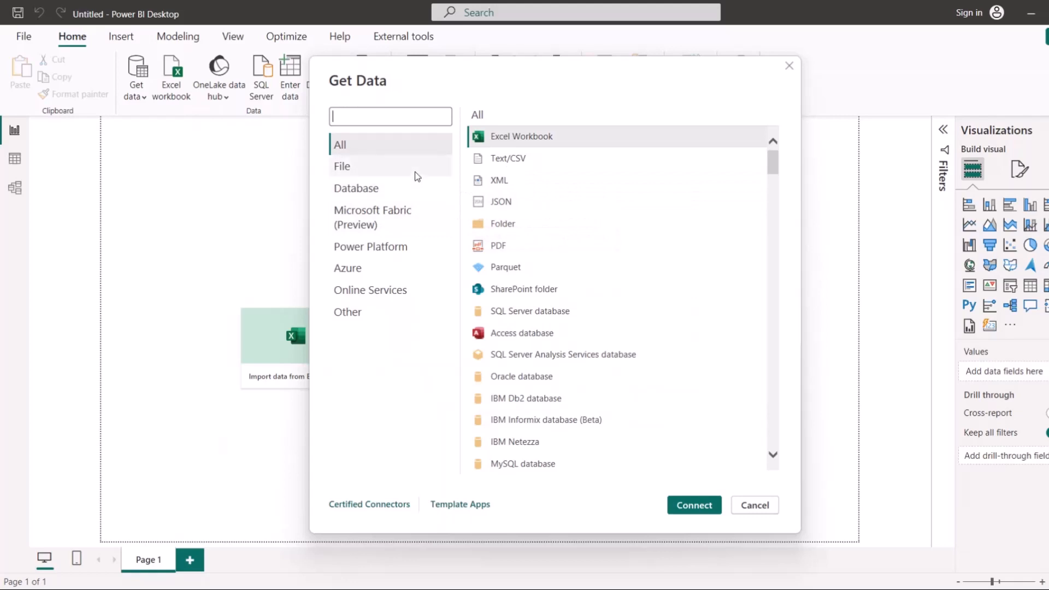
left_click(342, 166)
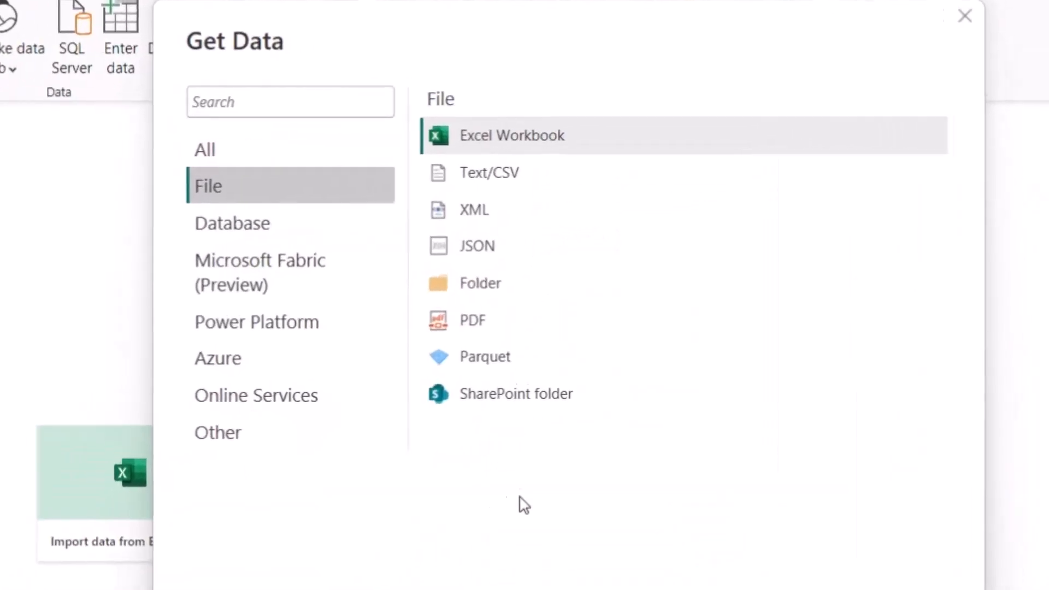
left_click(233, 223)
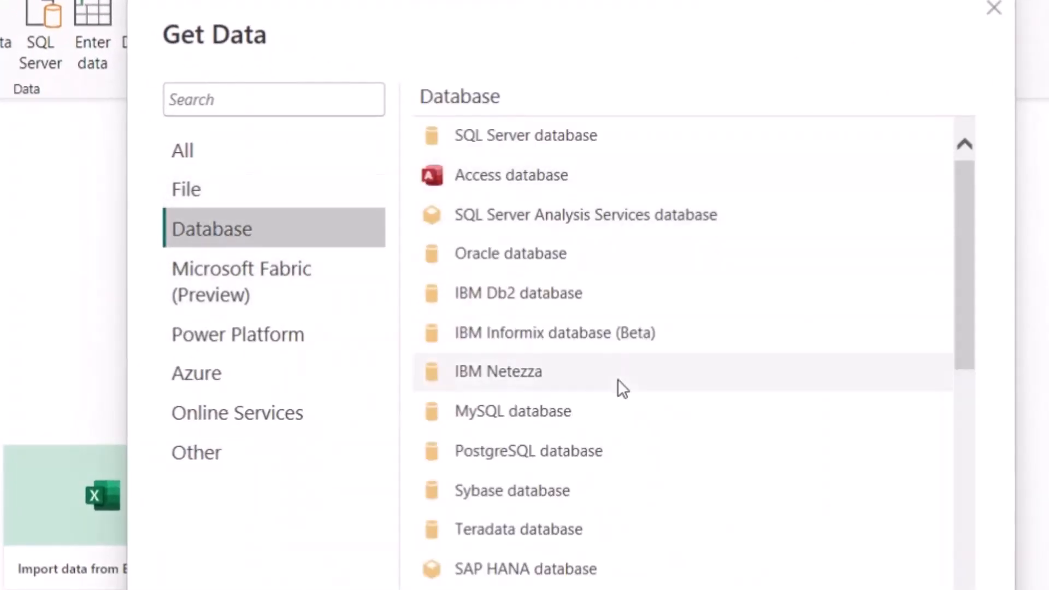
mouse_move(594, 569)
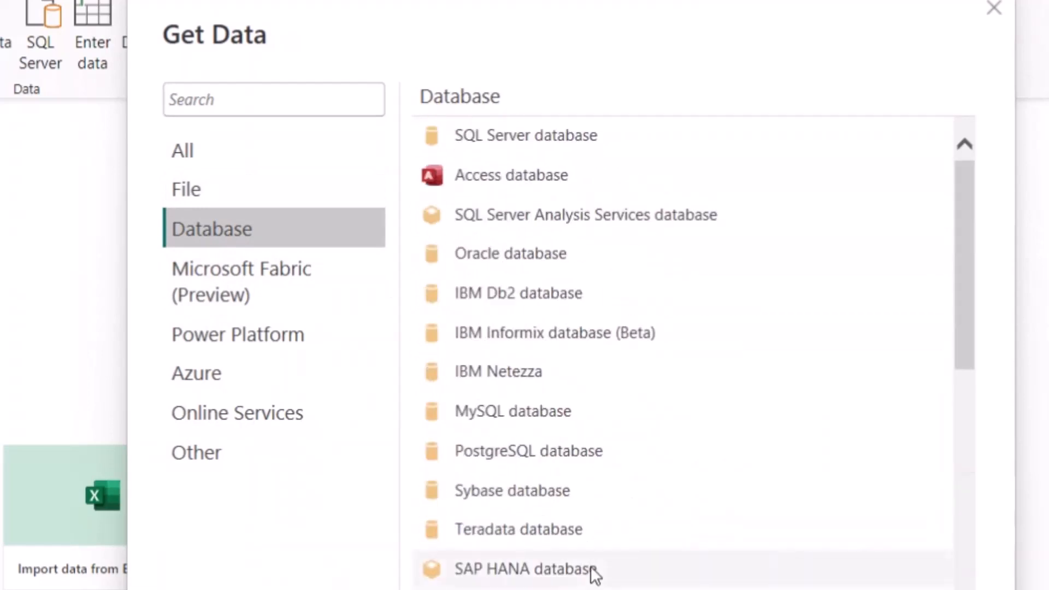
left_click(241, 282)
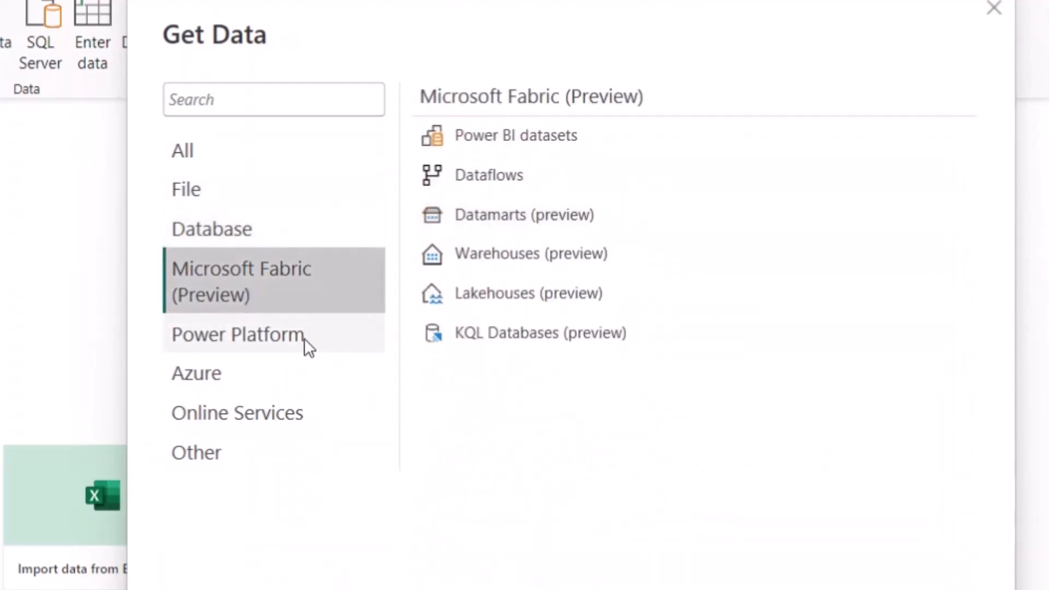
left_click(238, 335)
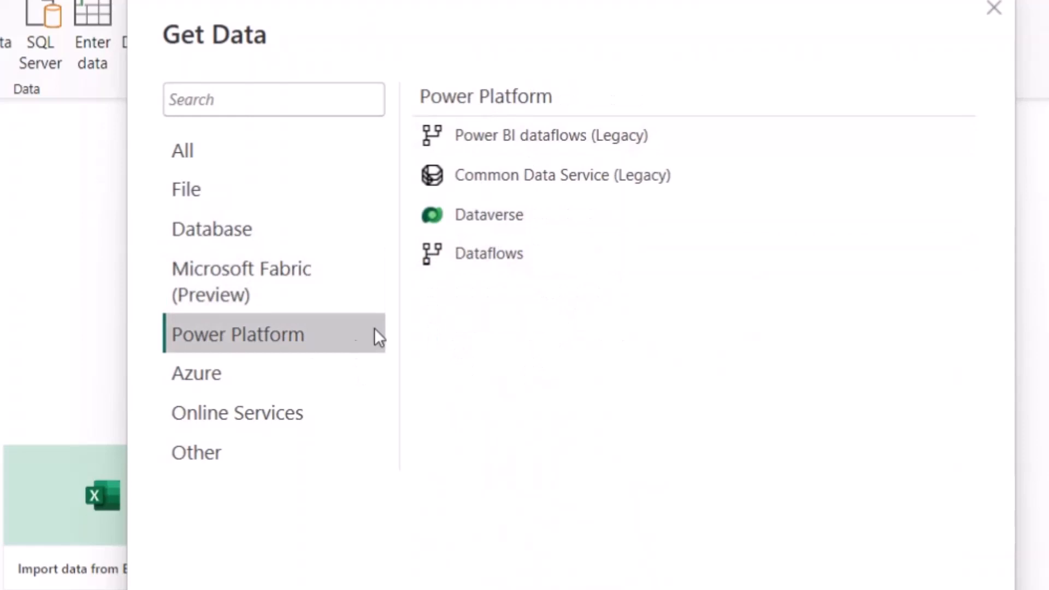
left_click(197, 373)
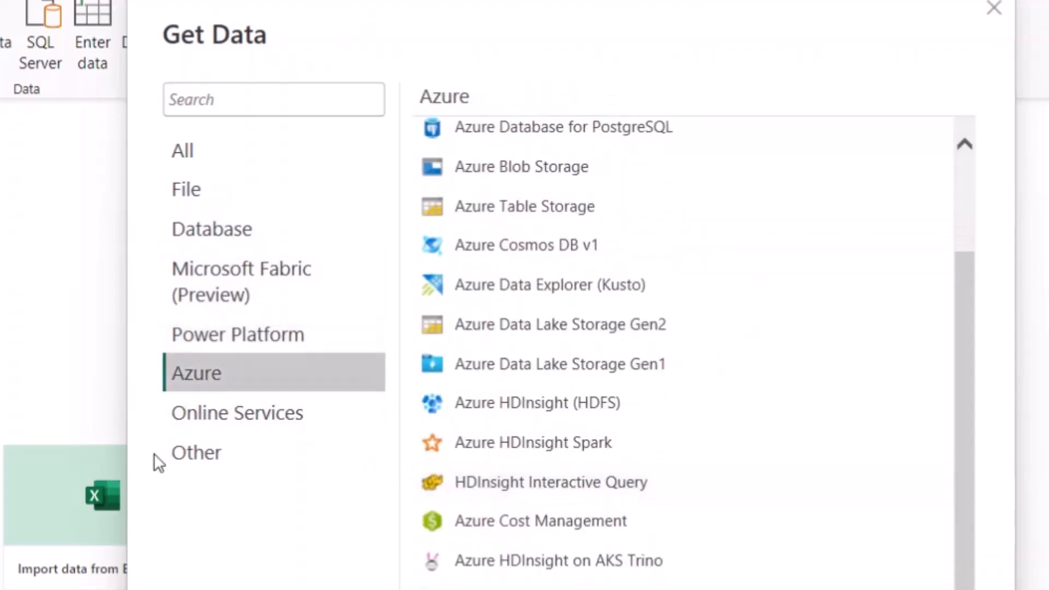
left_click(237, 413)
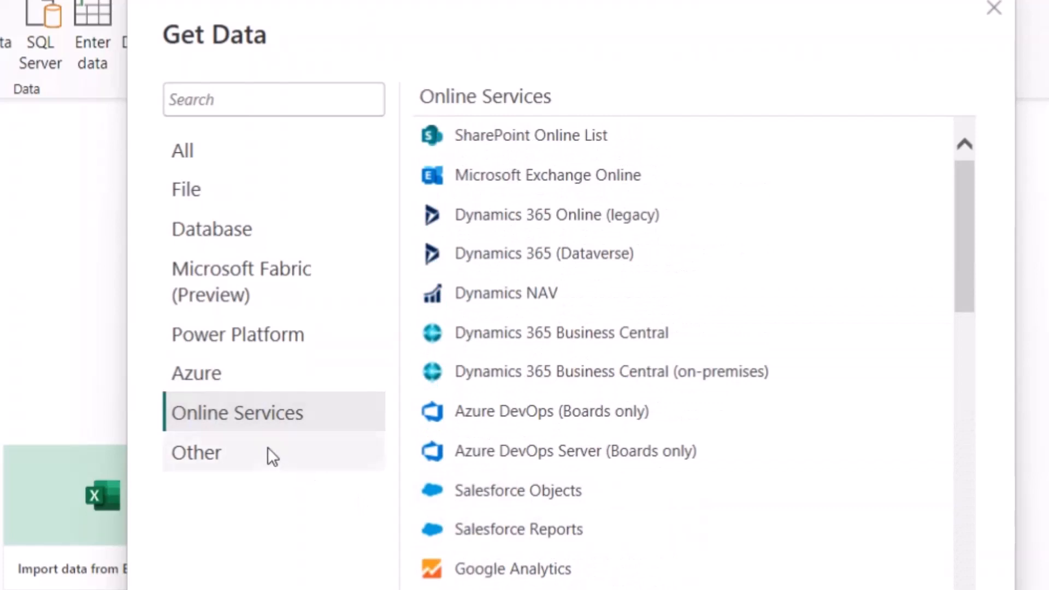
left_click(186, 188)
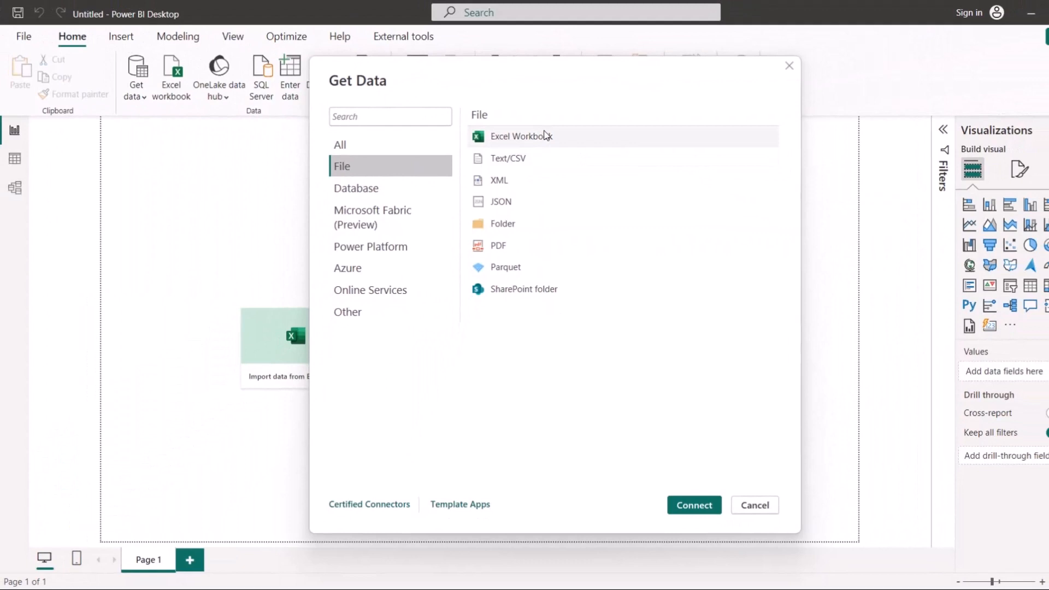
left_click(521, 136)
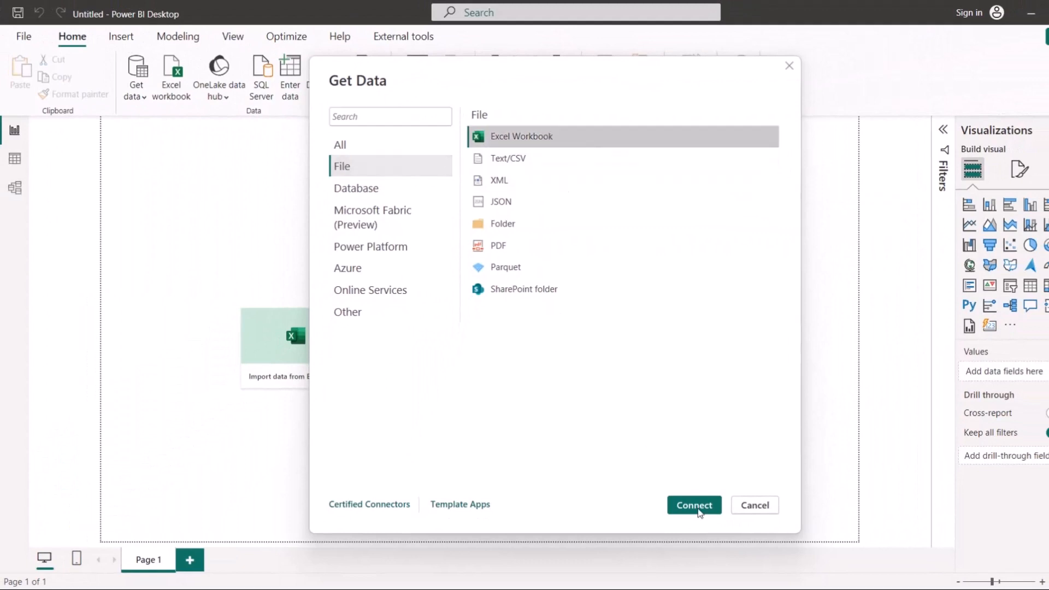
- Open the Adidas US Datasets workbook as the Excel data source
left_click(694, 505)
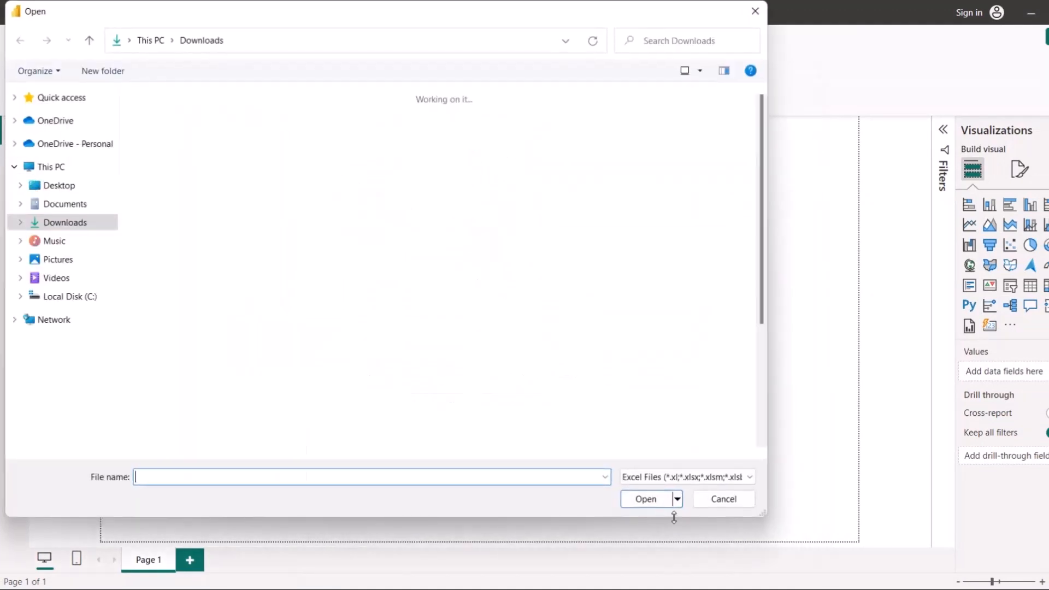
left_click(65, 223)
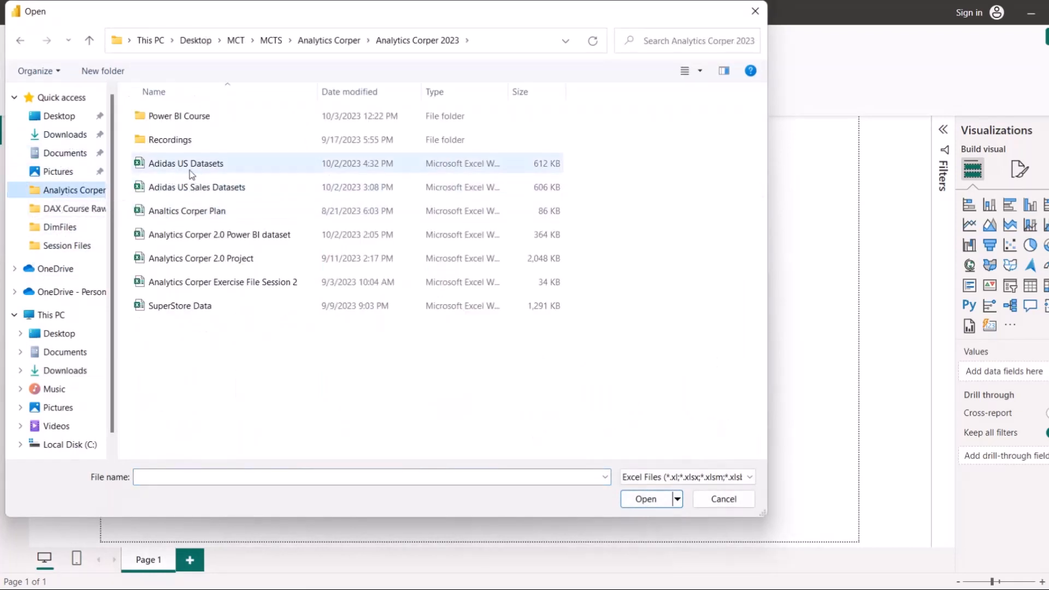
left_click(186, 163)
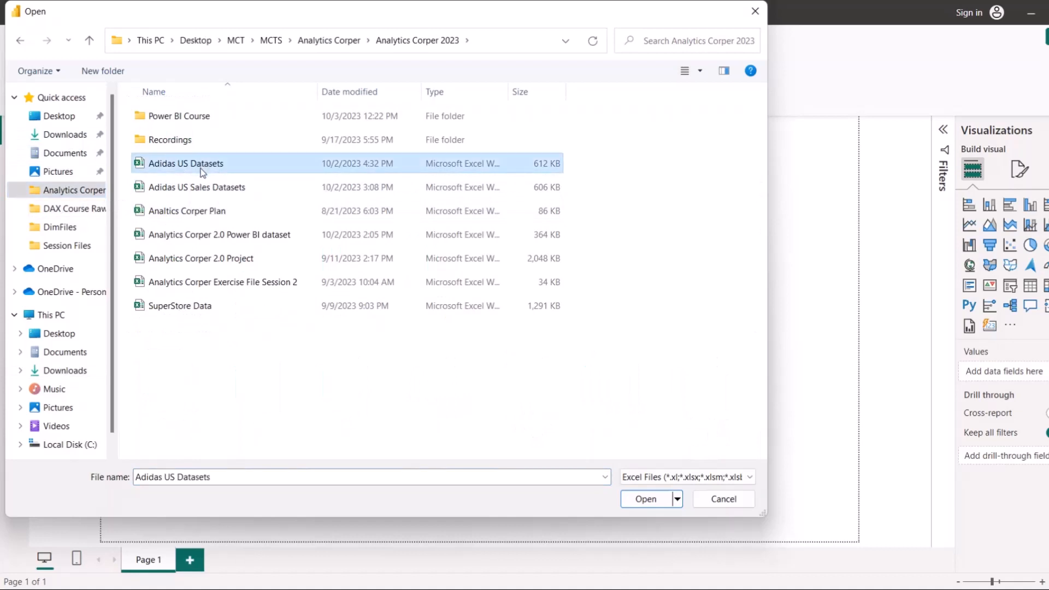
mouse_move(648, 468)
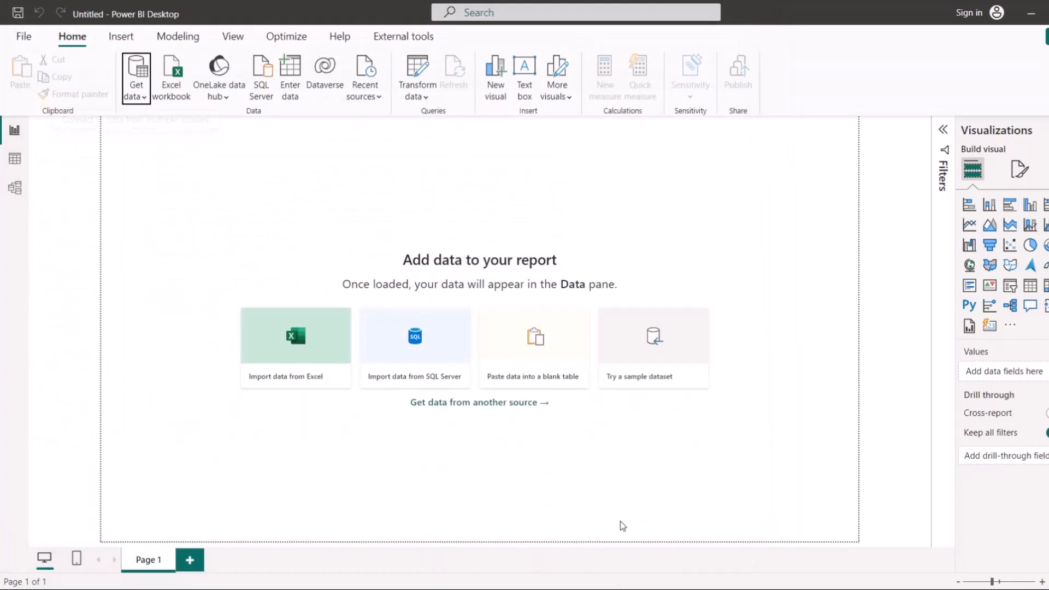
left_click(295, 334)
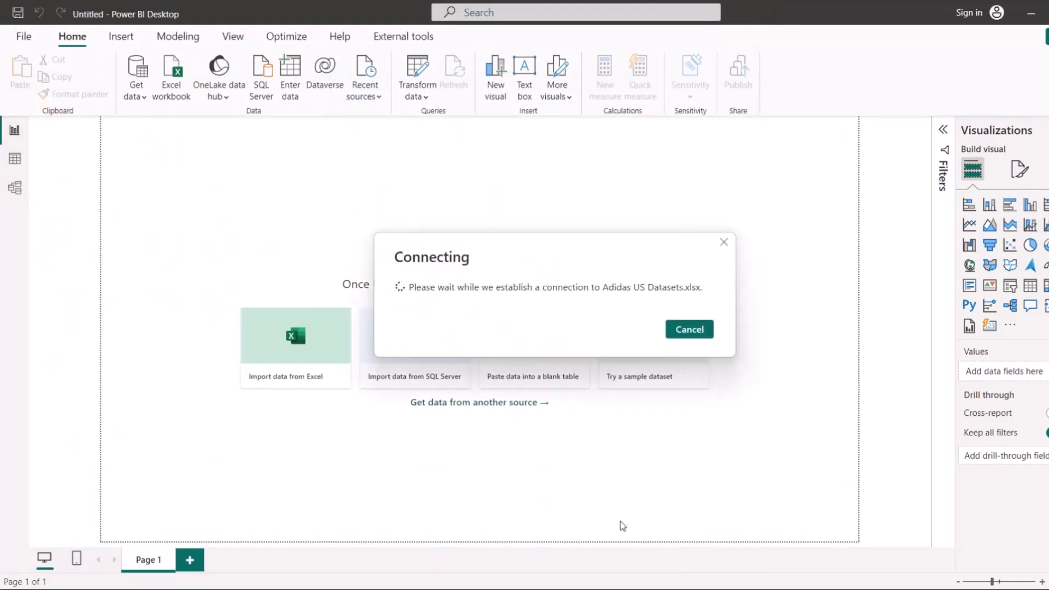
left_click(689, 329)
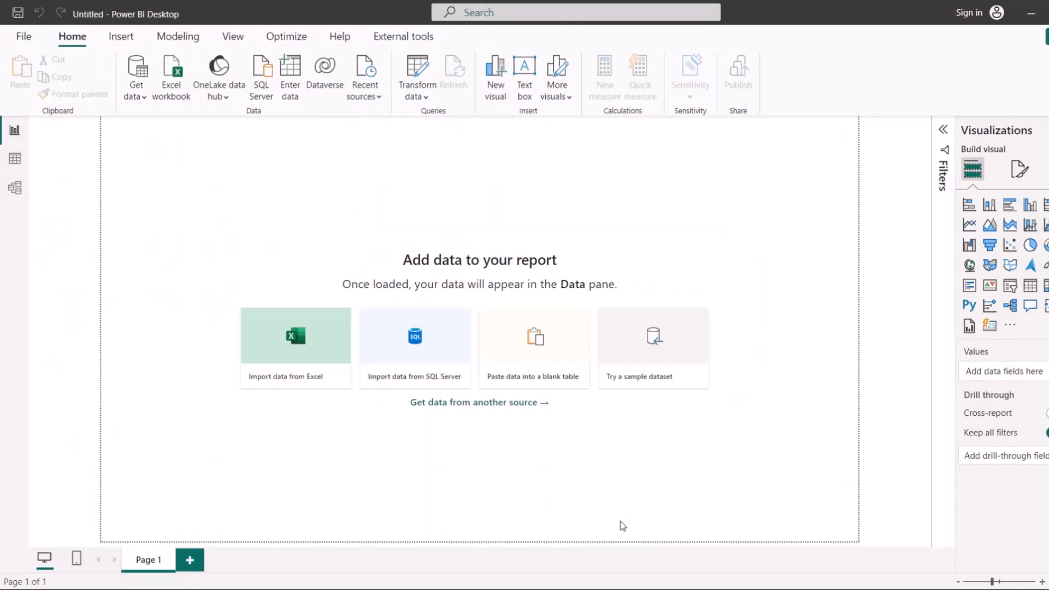
- Send the Data Sales Adidas, Location and Product sheets to Power Query Editor
left_click(295, 336)
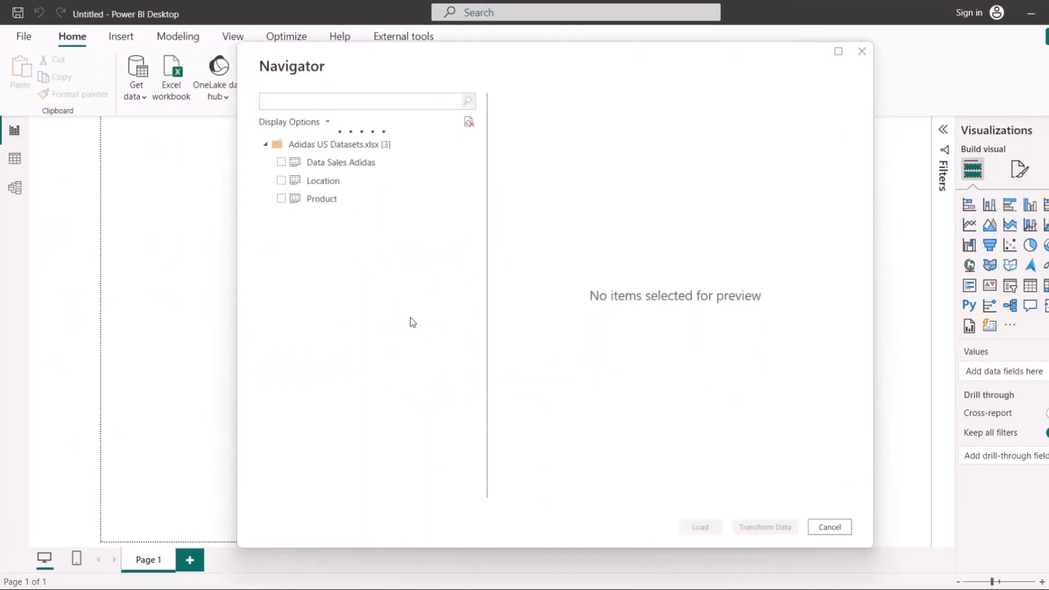
mouse_move(298, 166)
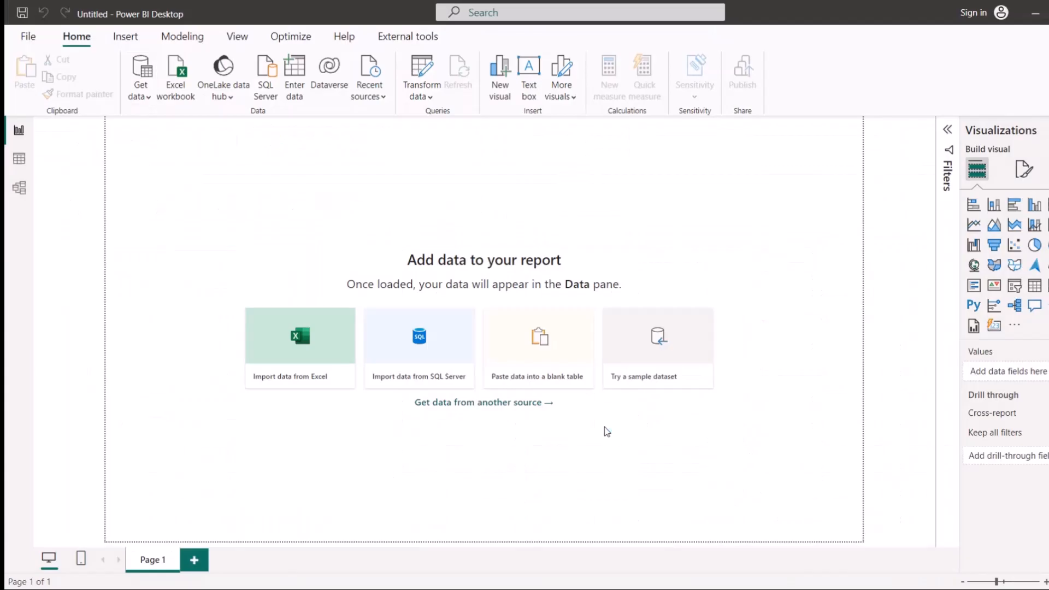
left_click(299, 334)
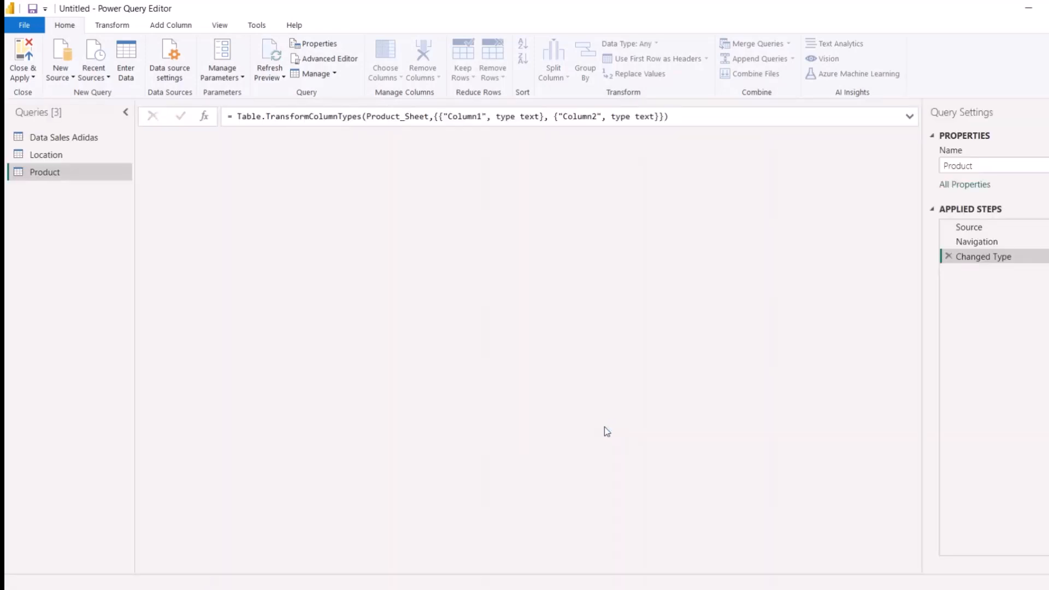
- Preview the Product, Location and Data Sales Adidas queries in turn
left_click(44, 173)
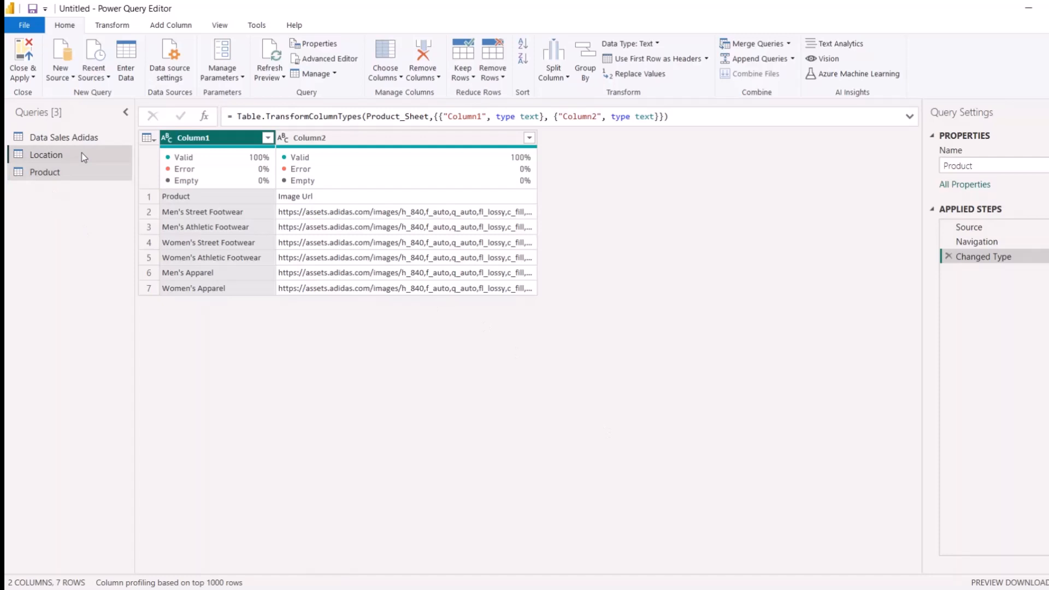
left_click(45, 155)
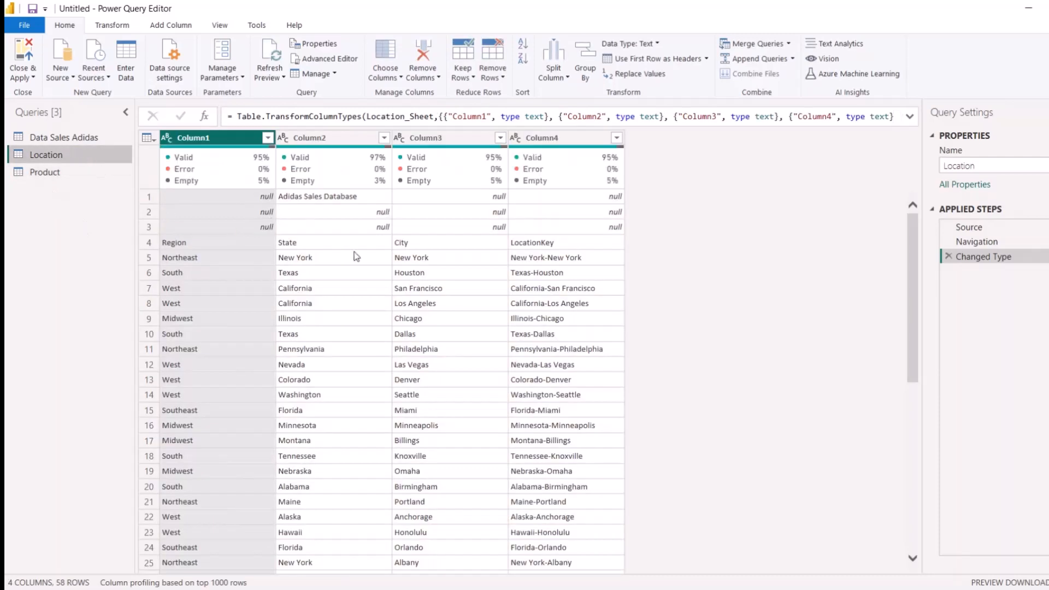
mouse_move(327, 336)
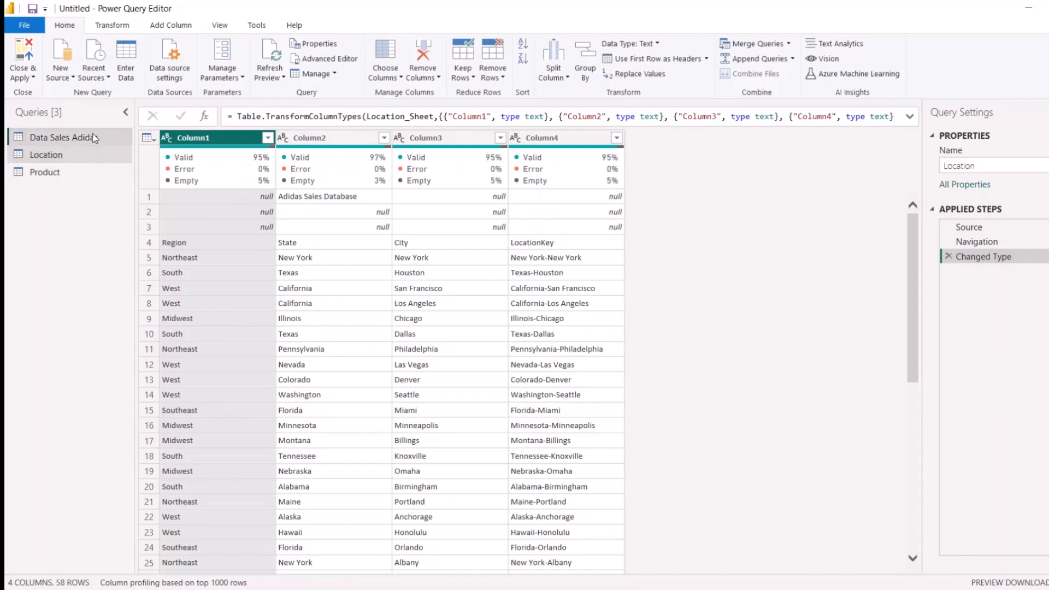
left_click(65, 137)
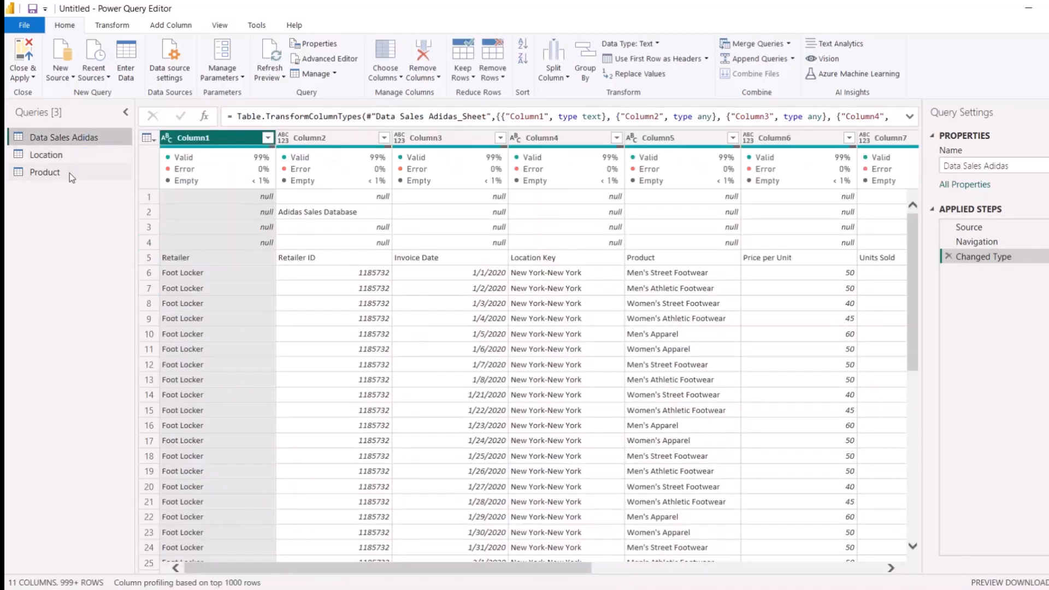
mouse_move(820, 265)
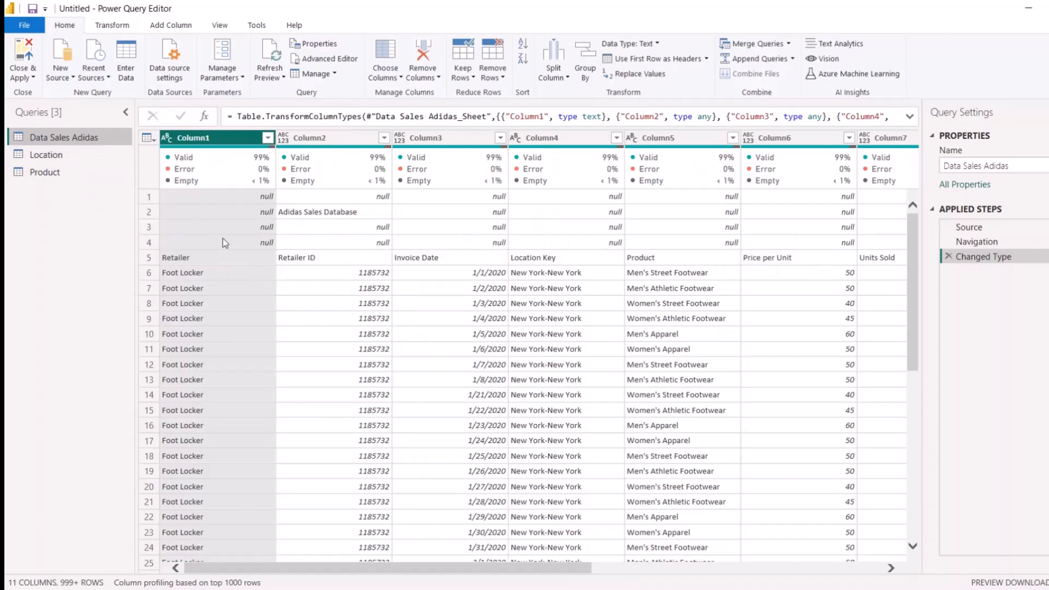
mouse_move(360, 212)
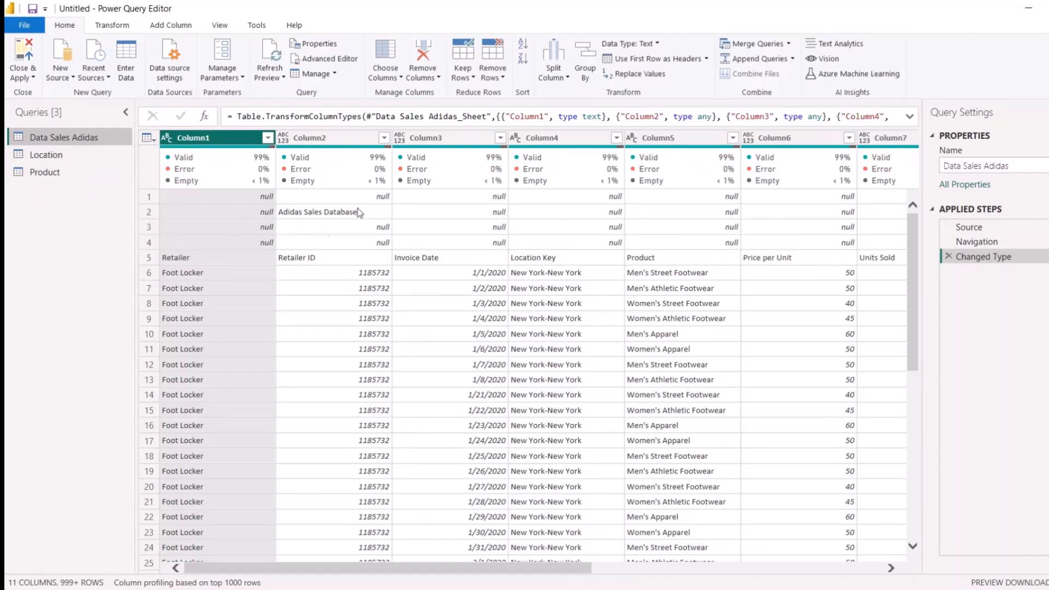
mouse_move(432, 232)
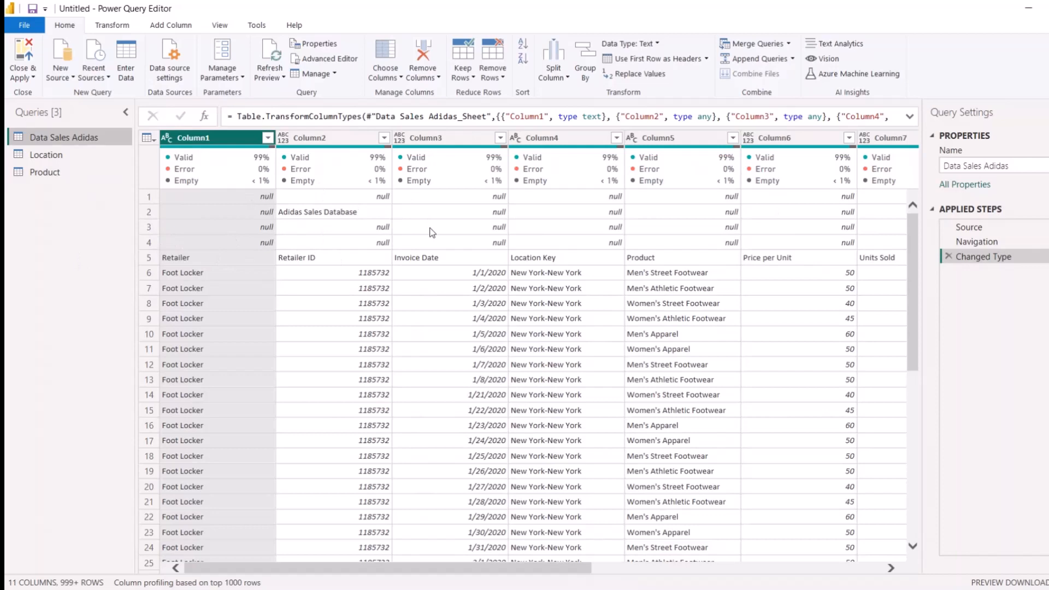
mouse_move(250, 229)
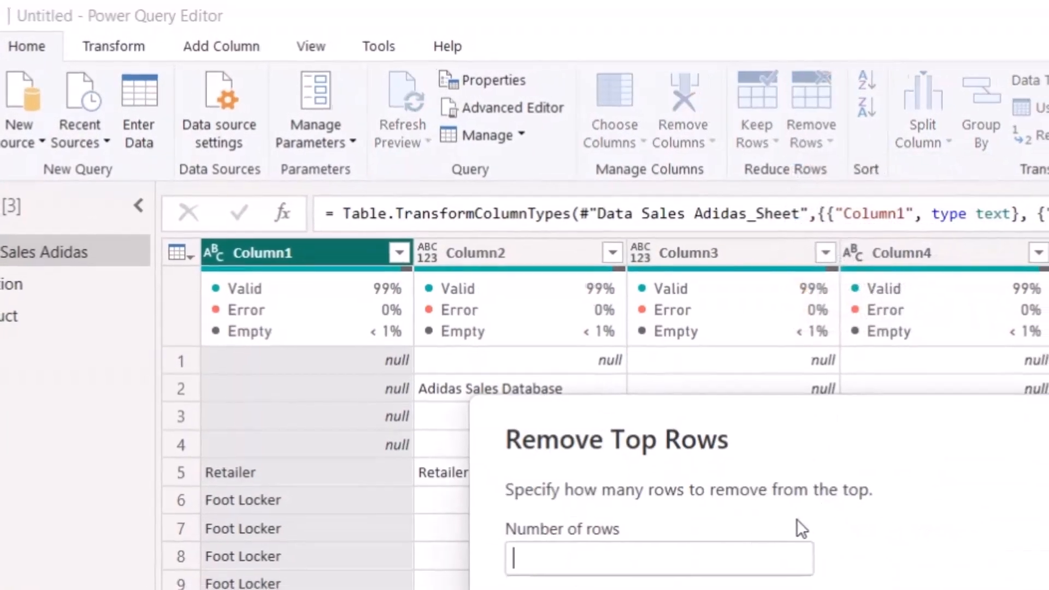
- Remove the top 4 blank rows from Data Sales Adidas
type("4")
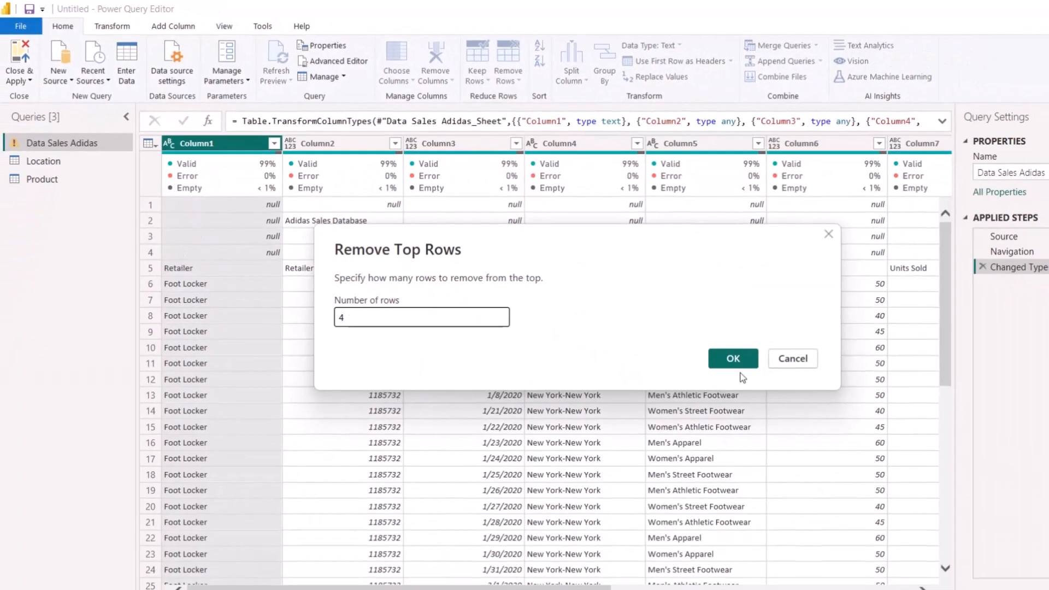
left_click(732, 358)
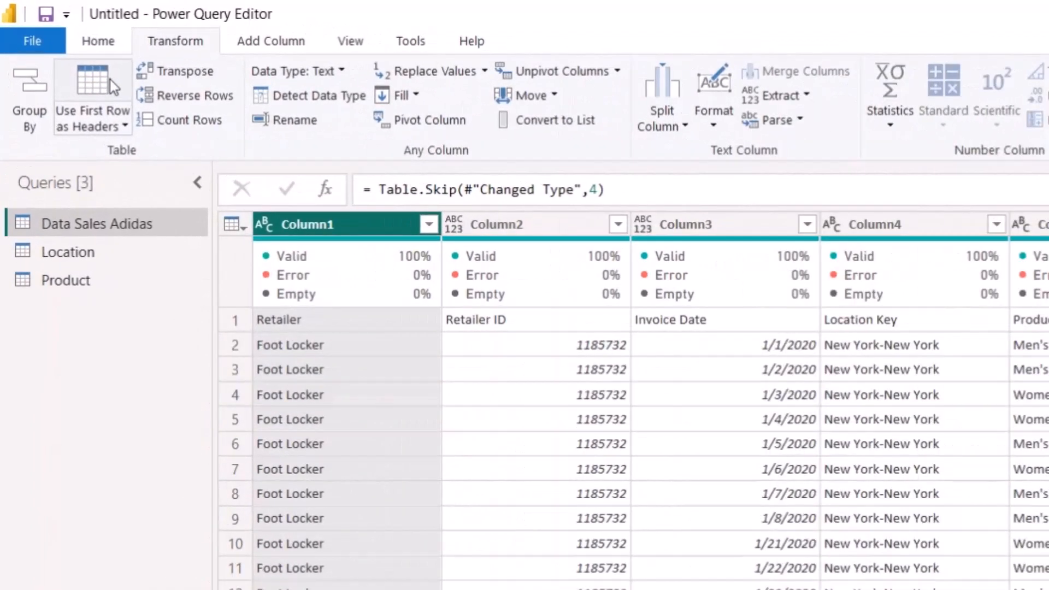
mouse_move(92, 97)
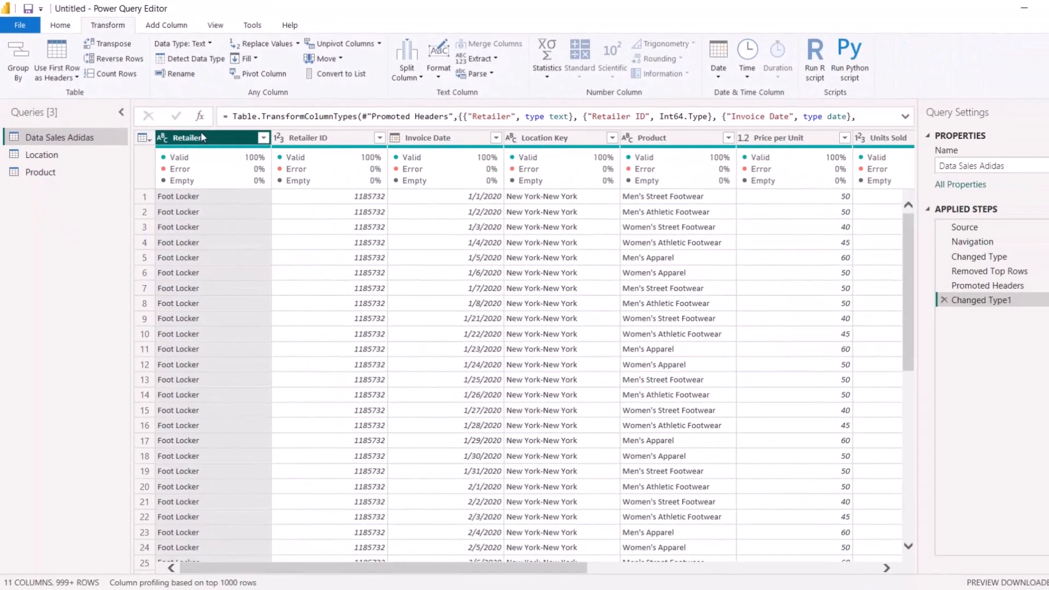
mouse_move(194, 168)
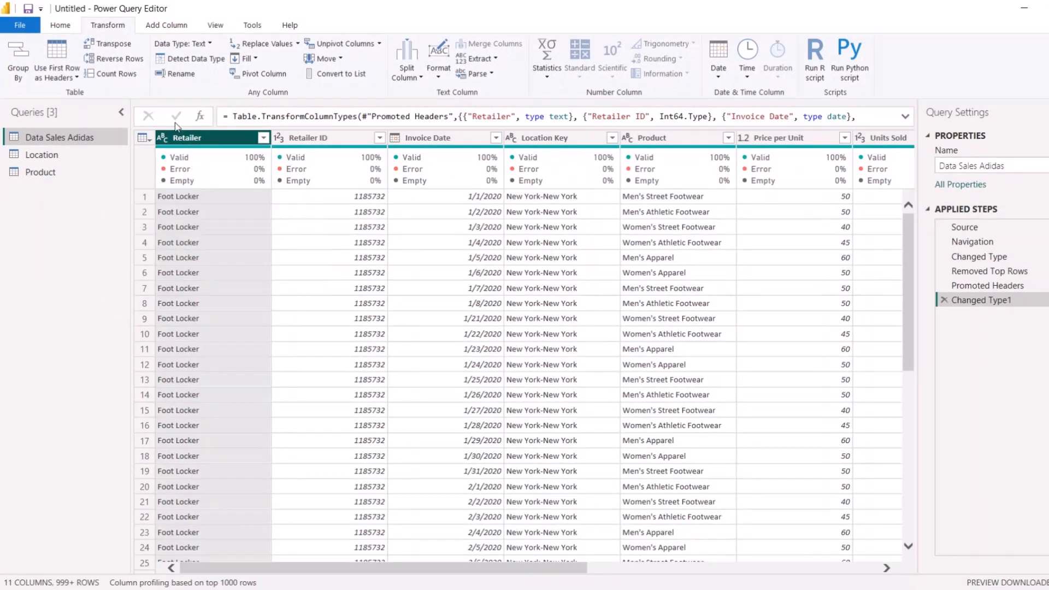
mouse_move(311, 149)
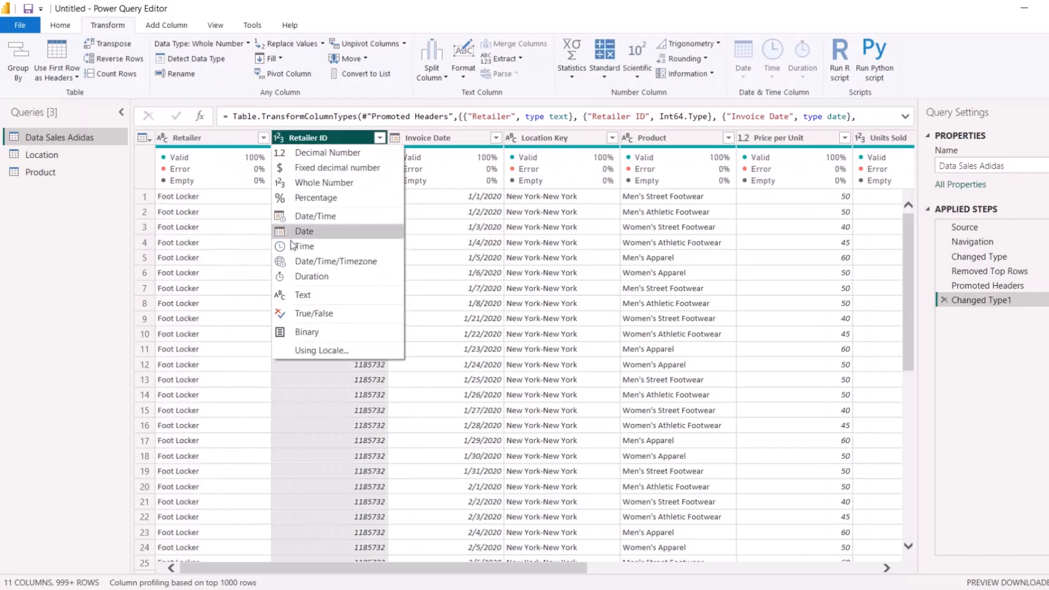
- Convert Retailer ID to Text, replacing the current type conversion
left_click(303, 230)
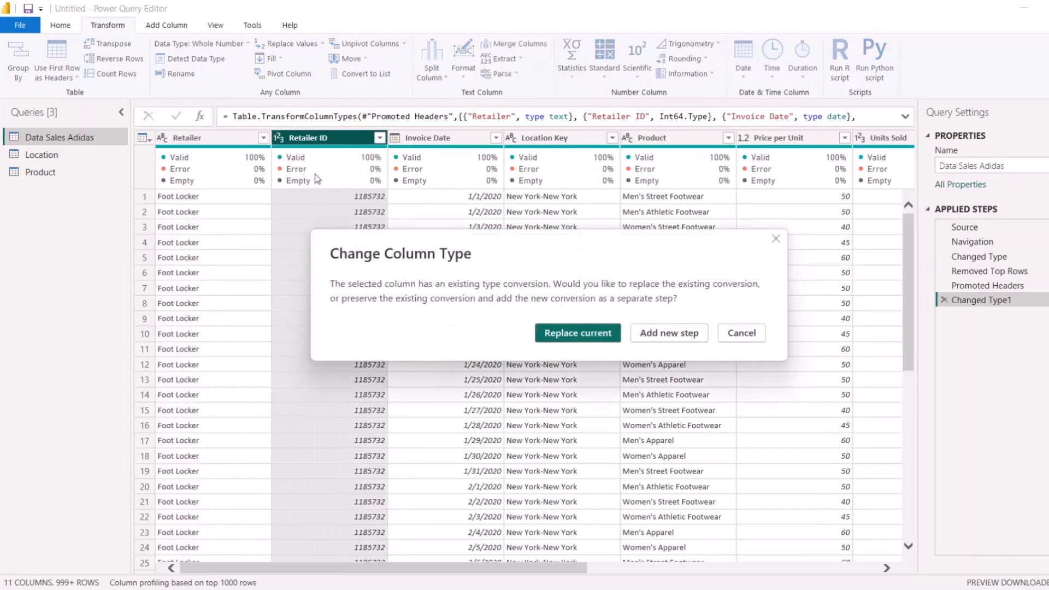
left_click(577, 333)
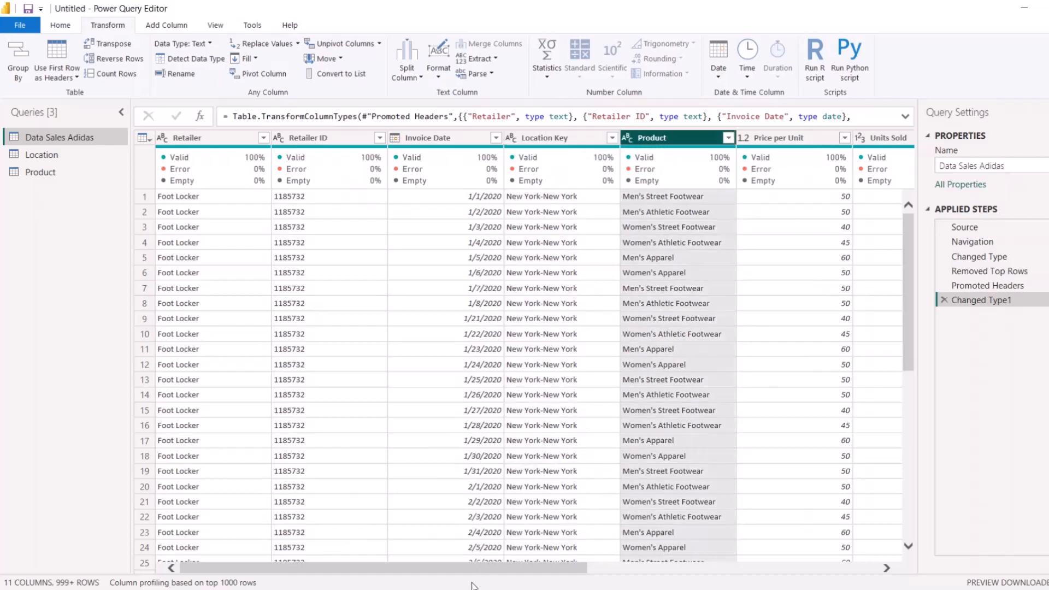
scroll("right", 3)
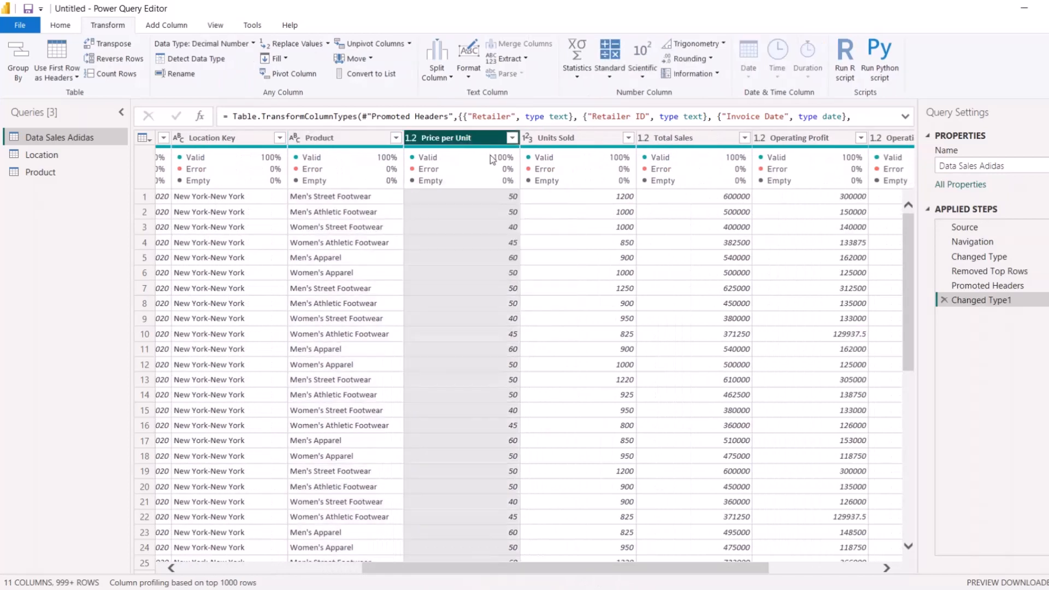
- Set Total Sales to fixed decimal number, replacing the current conversion
left_click(555, 137)
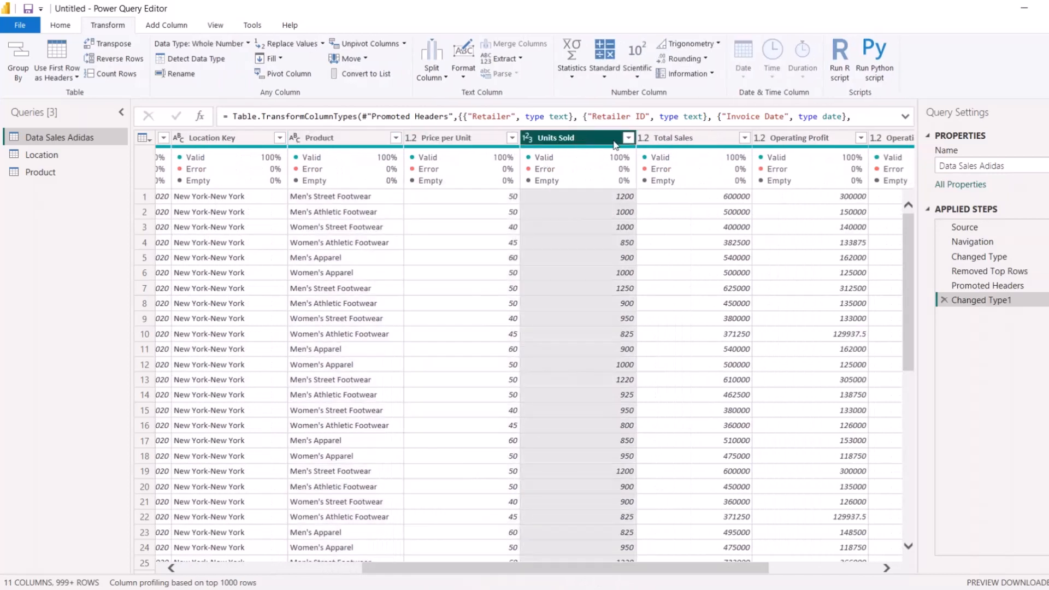
left_click(669, 138)
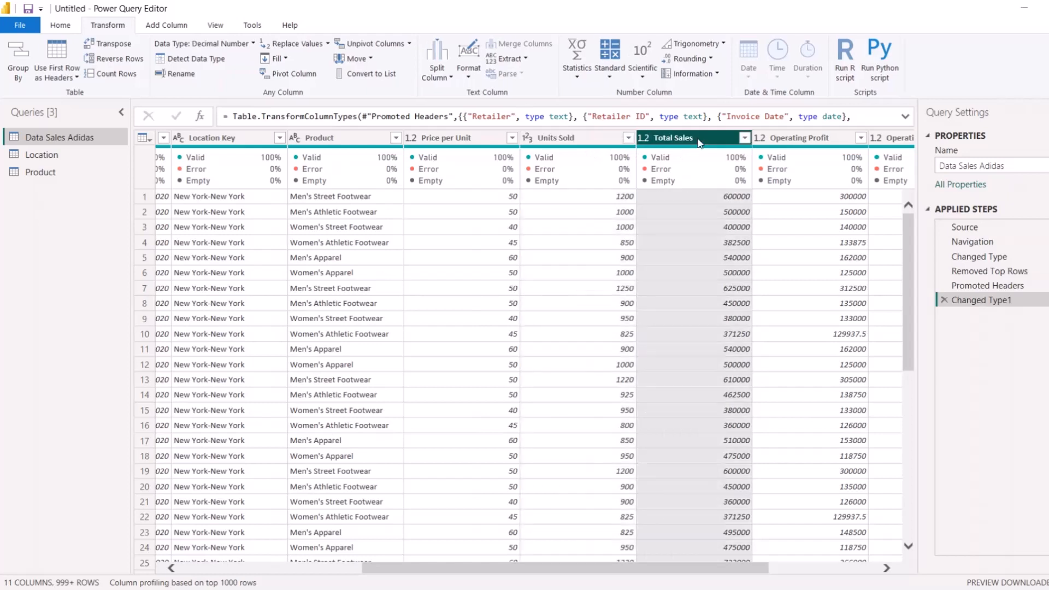
left_click(743, 138)
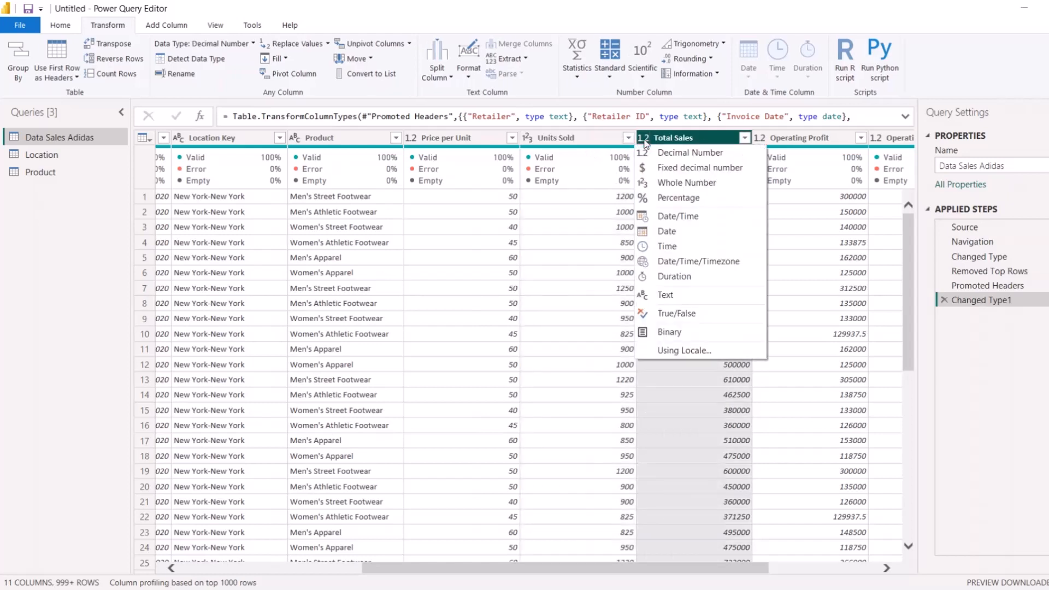
mouse_move(679, 168)
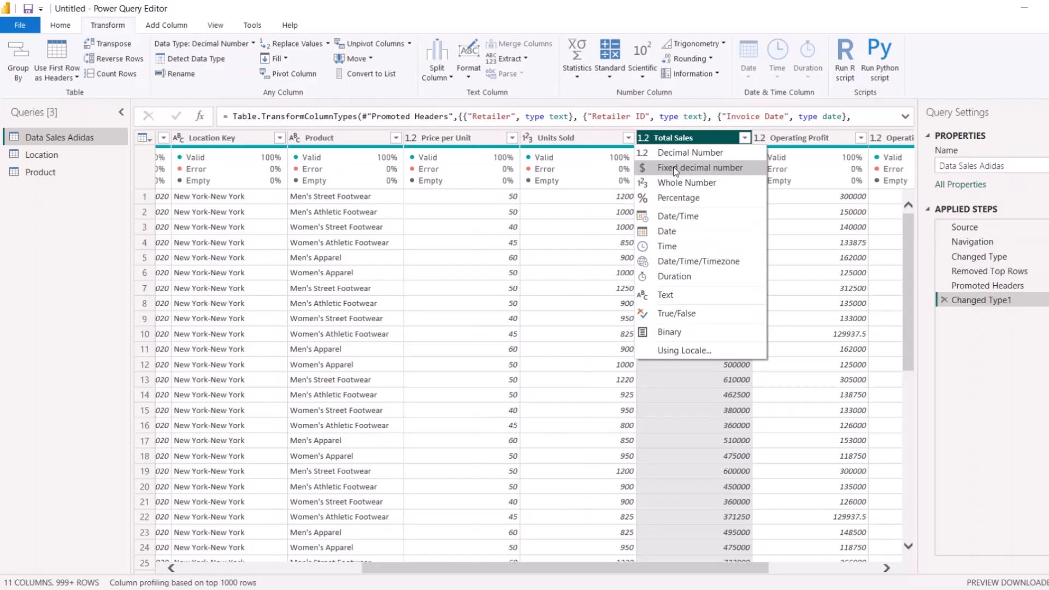
mouse_move(653, 144)
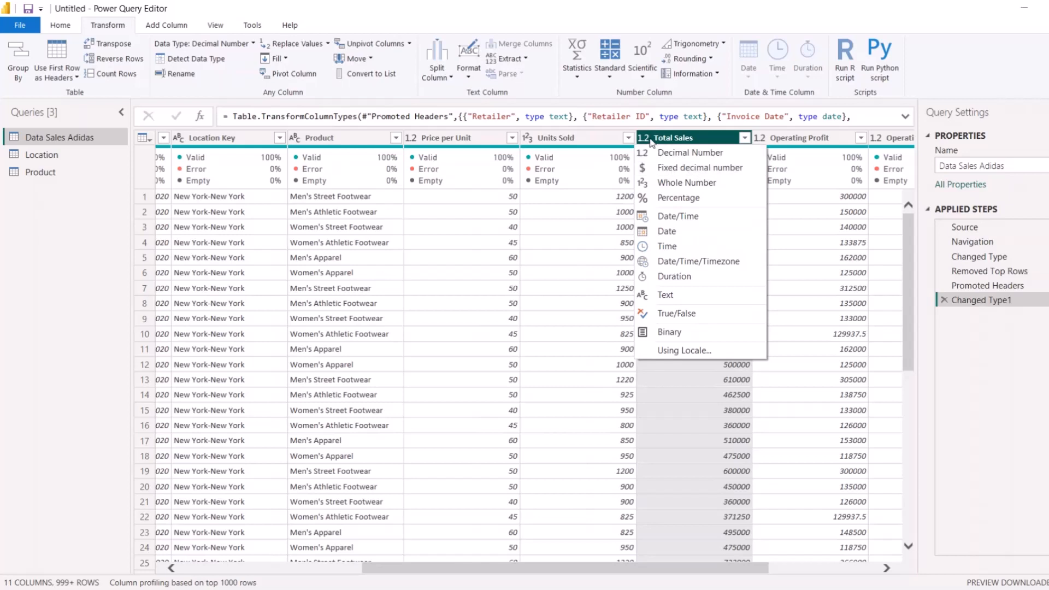
mouse_move(700, 168)
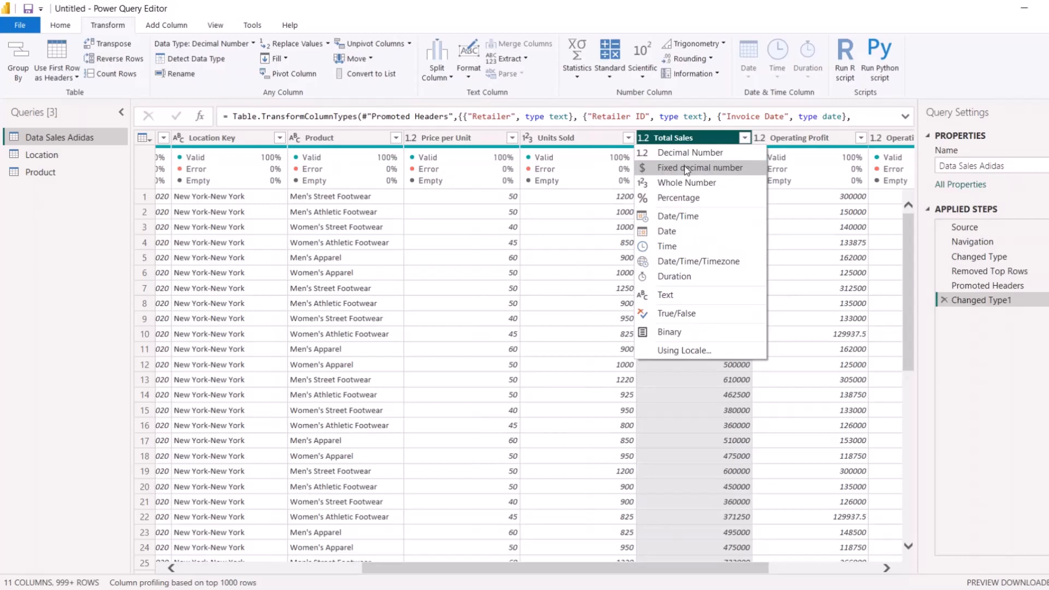
left_click(700, 167)
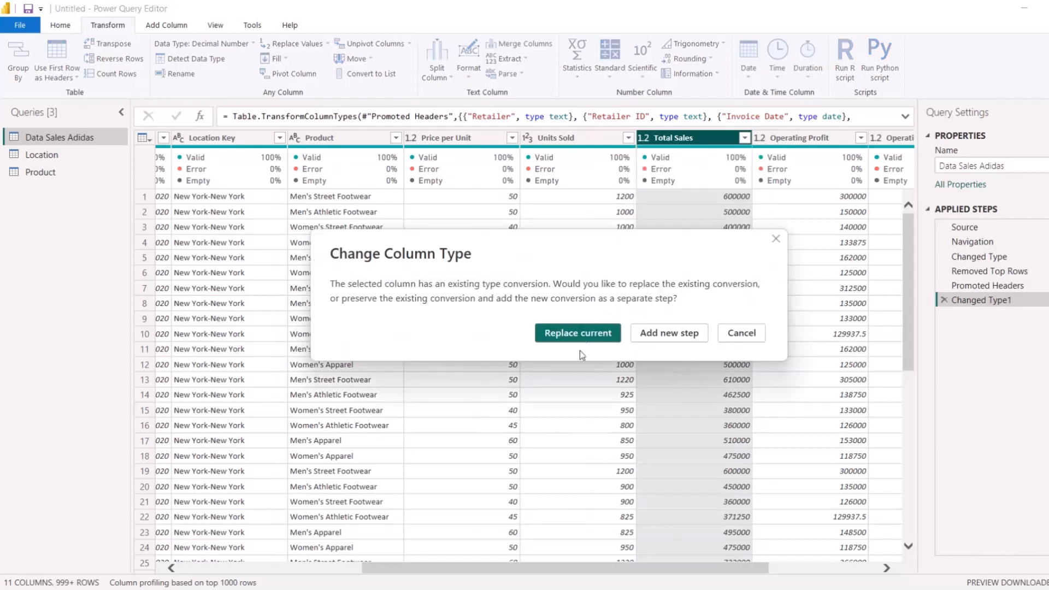
left_click(577, 333)
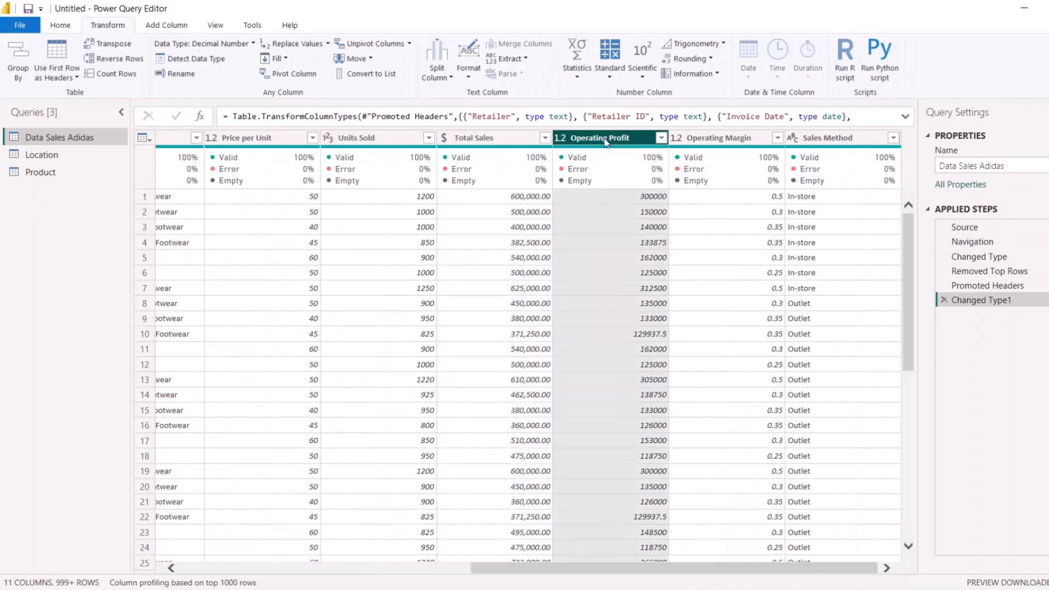
- Make Operating Profit a fixed decimal number and switch to the Location query
left_click(662, 137)
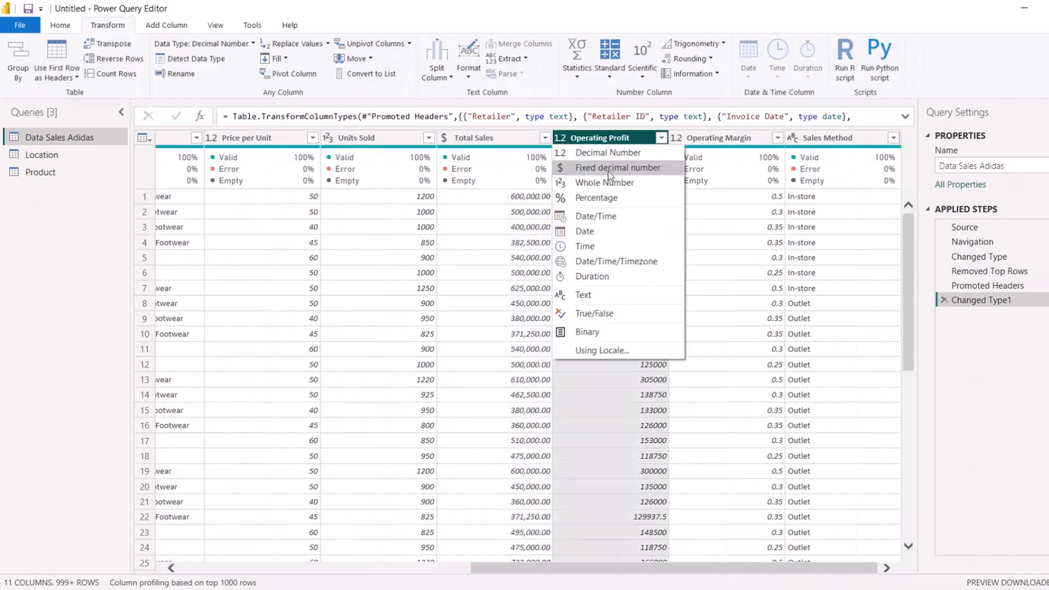
left_click(618, 167)
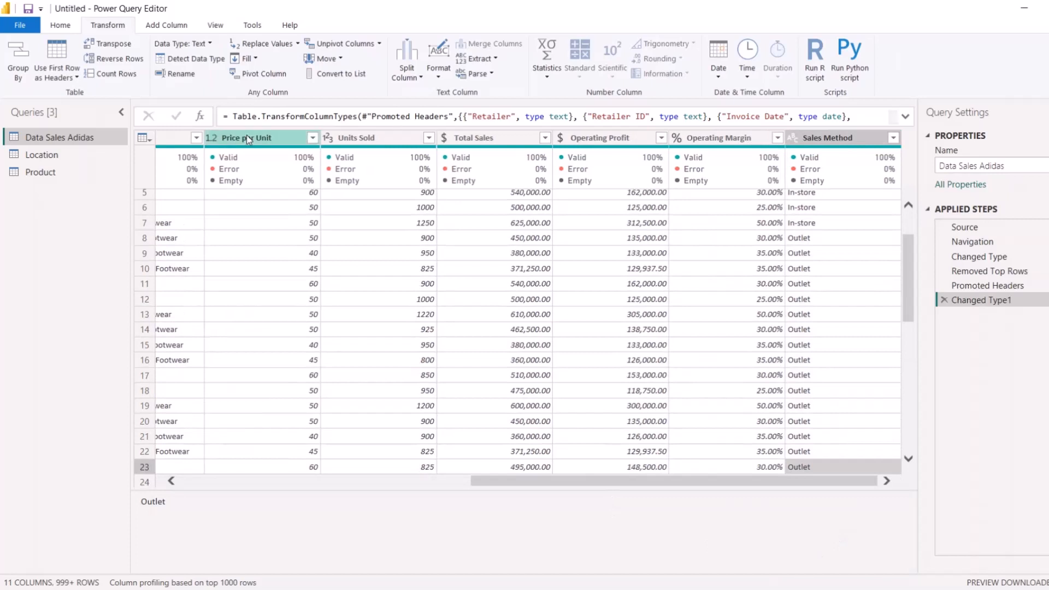
left_click(41, 155)
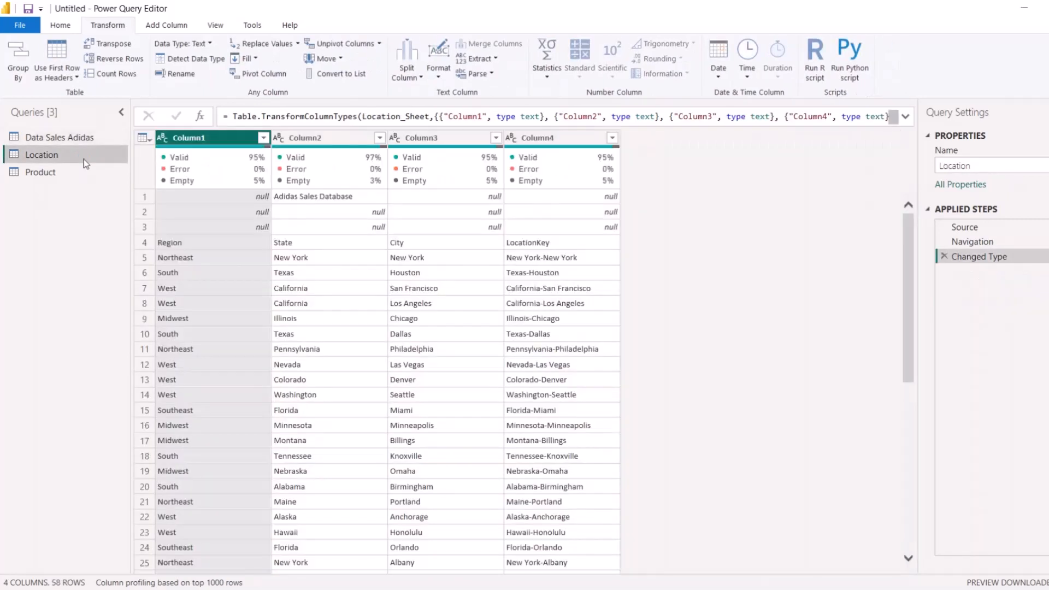
mouse_move(258, 217)
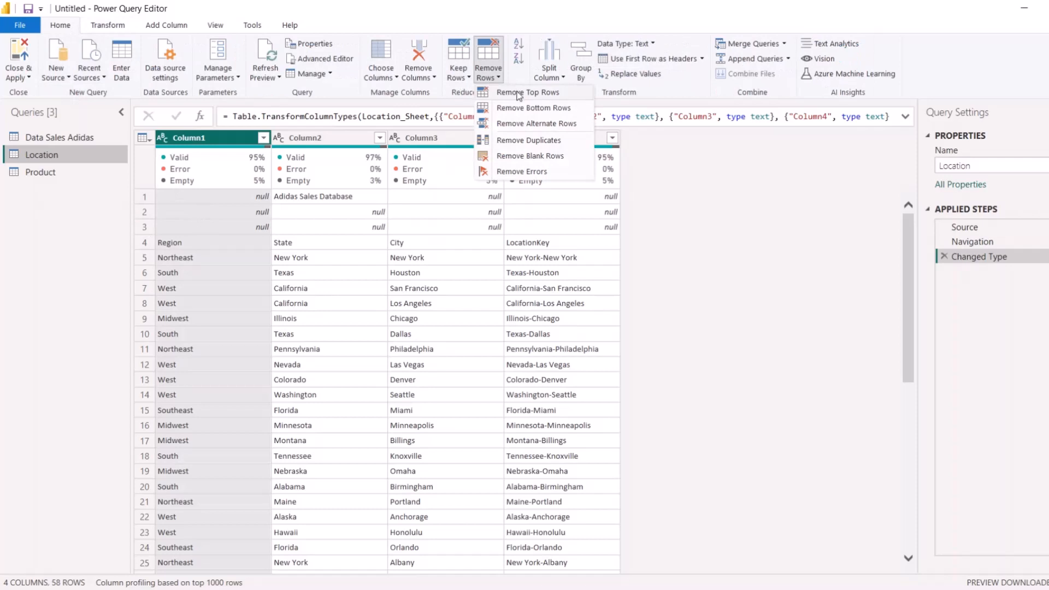
- Remove Location's top 3 rows and promote its first row to headers
left_click(529, 92)
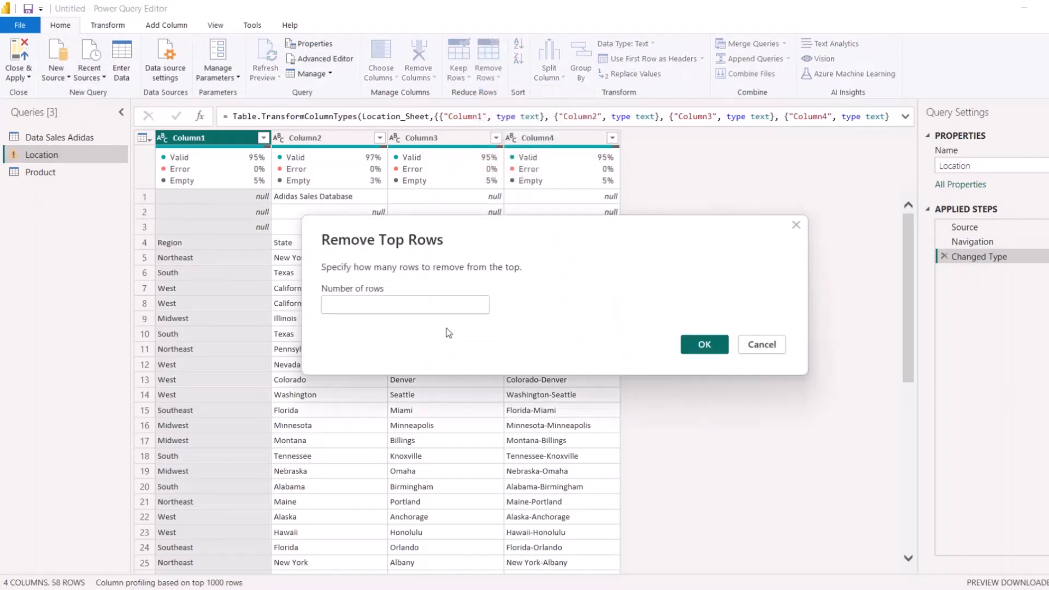
type("3")
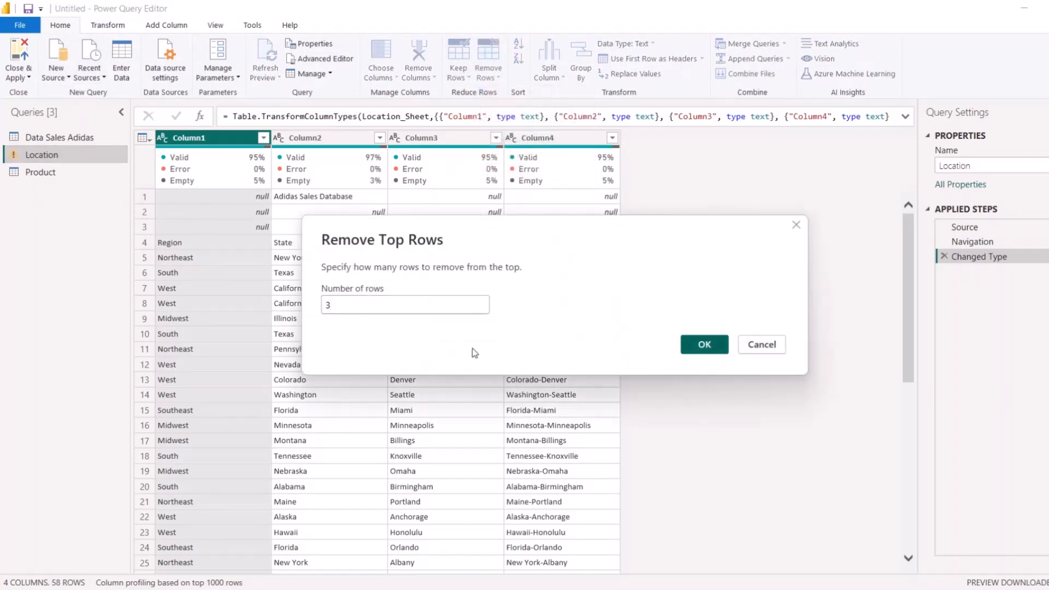
left_click(703, 344)
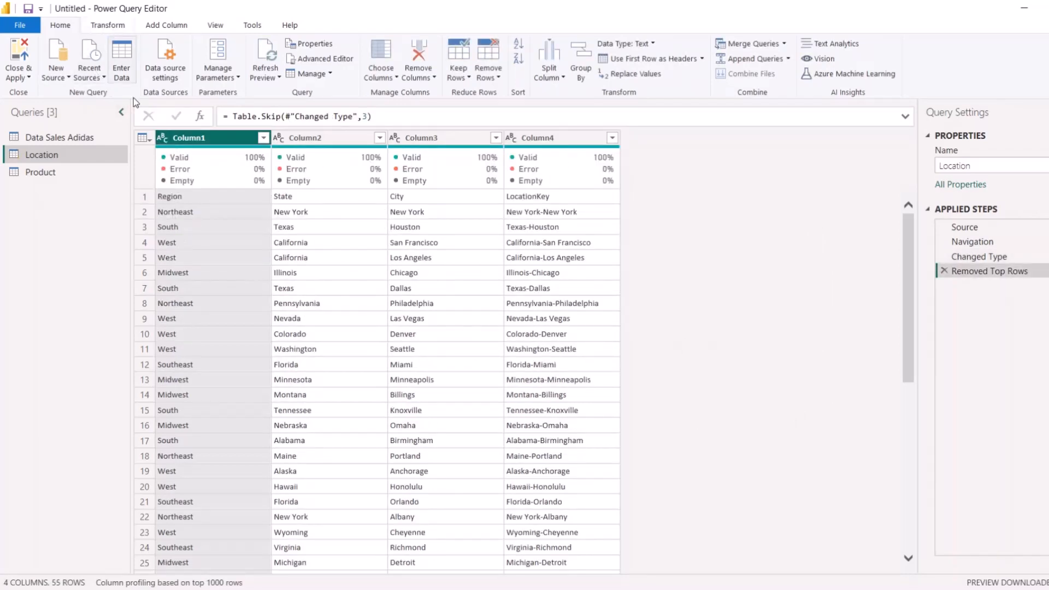
left_click(107, 25)
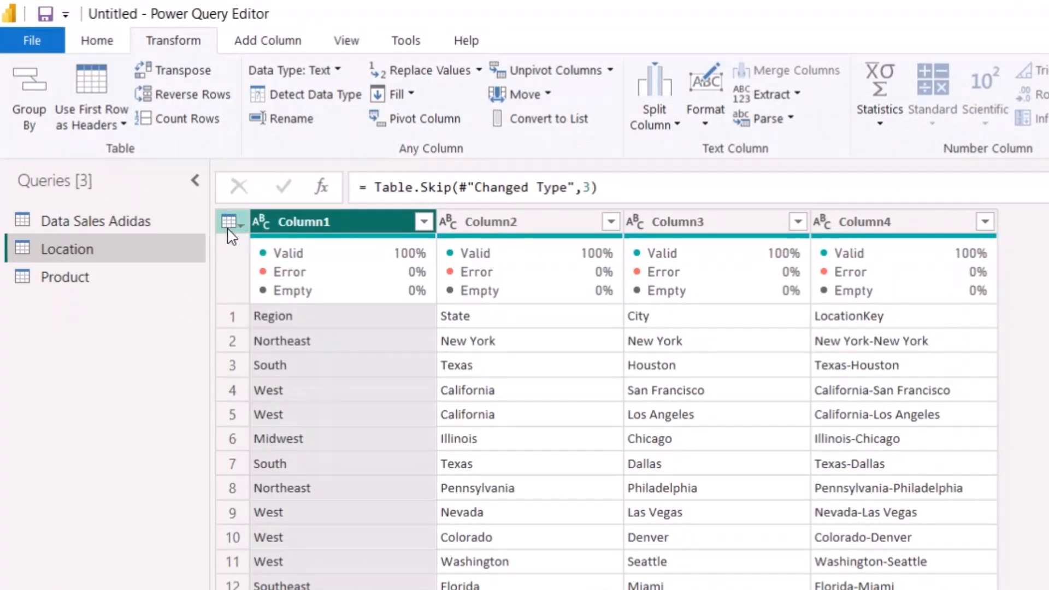
left_click(230, 222)
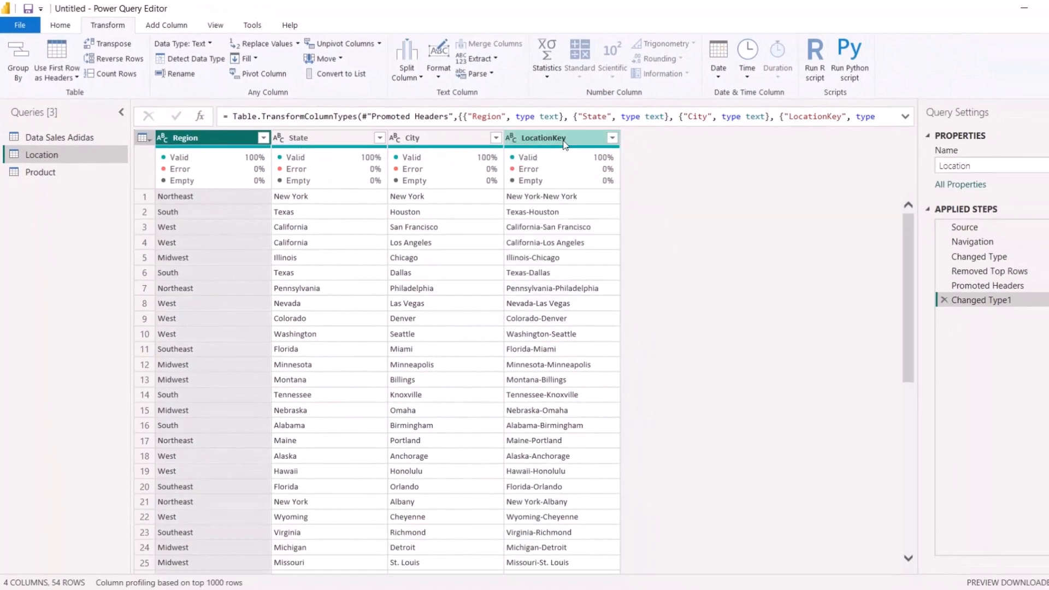
- Select the LocationKey column, return to the Home tab, and open the Product query
left_click(321, 138)
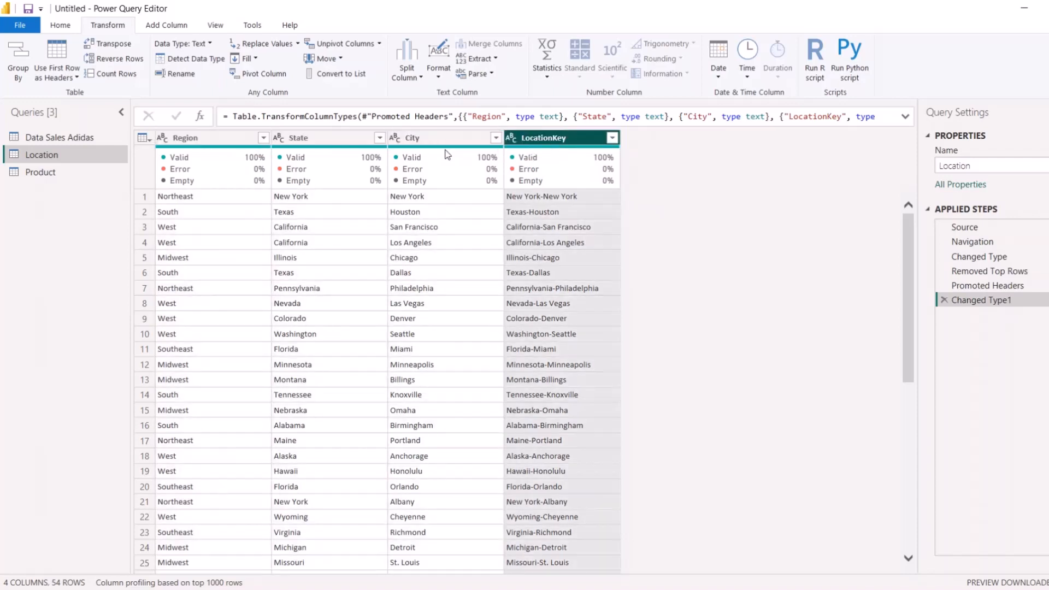
left_click(59, 25)
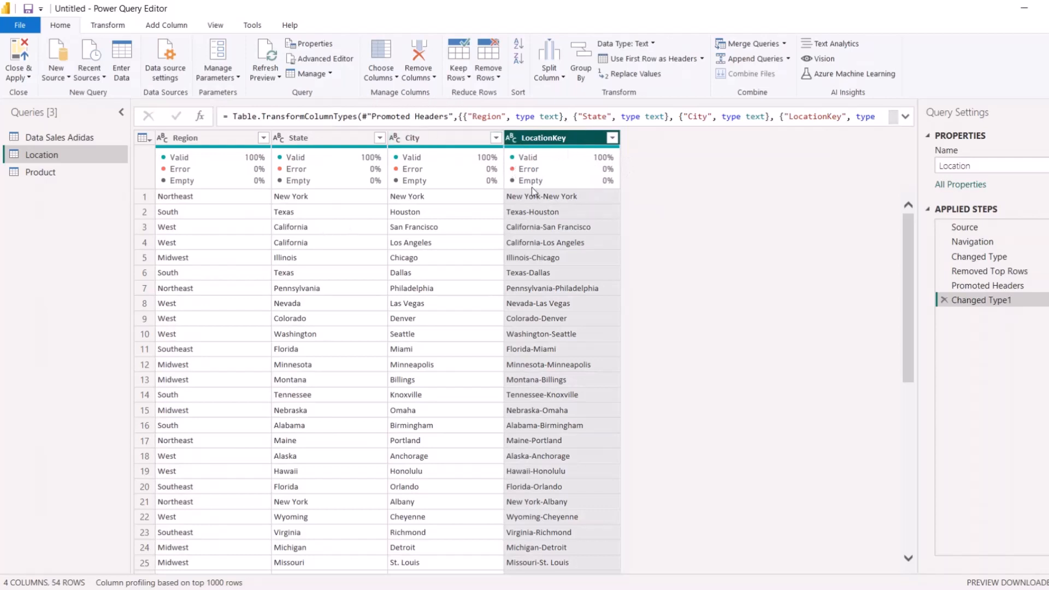
mouse_move(348, 196)
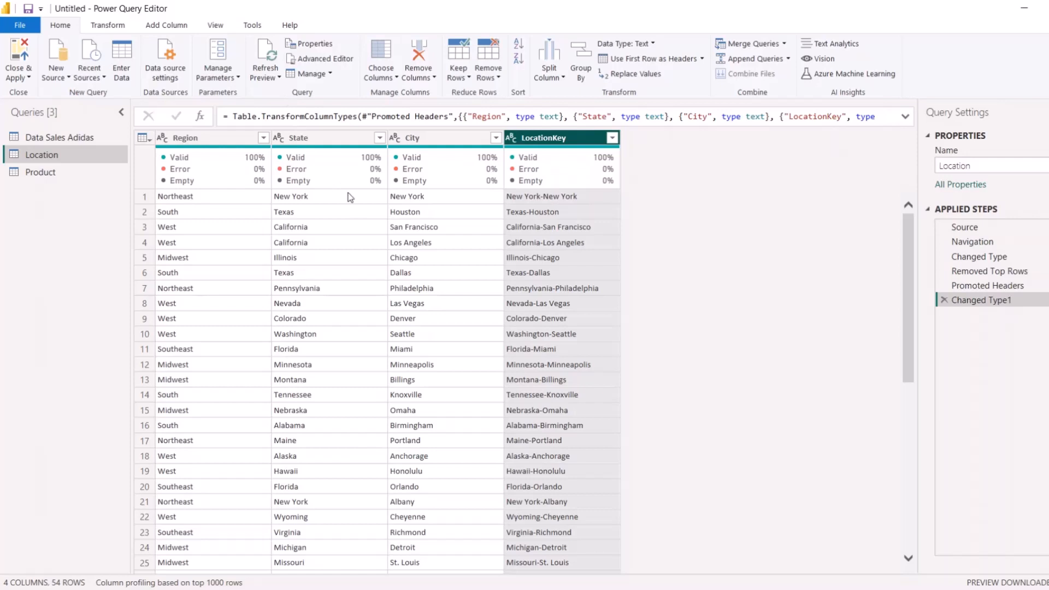
mouse_move(500, 262)
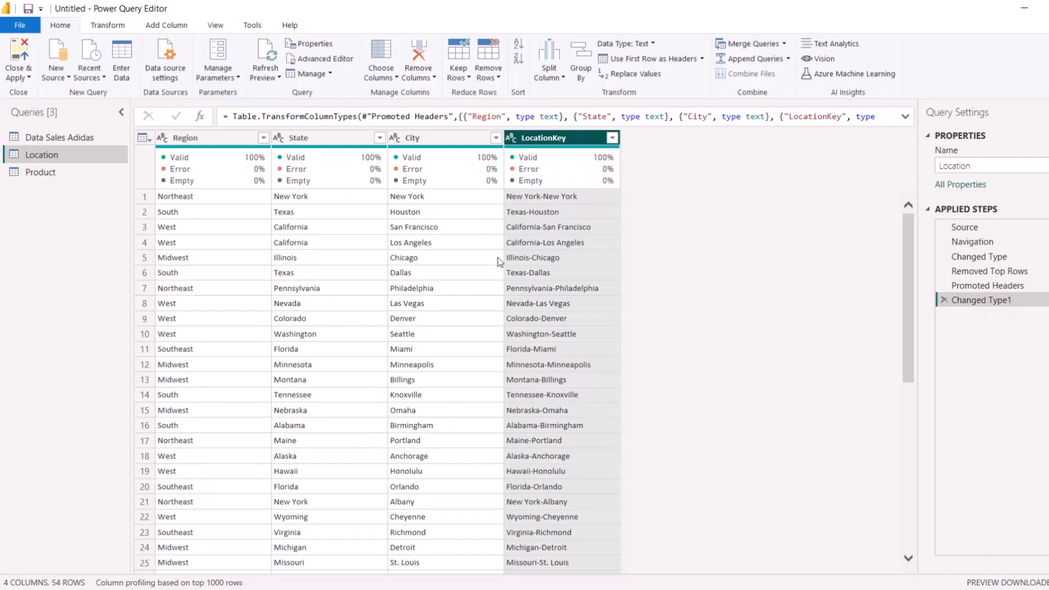
mouse_move(385, 222)
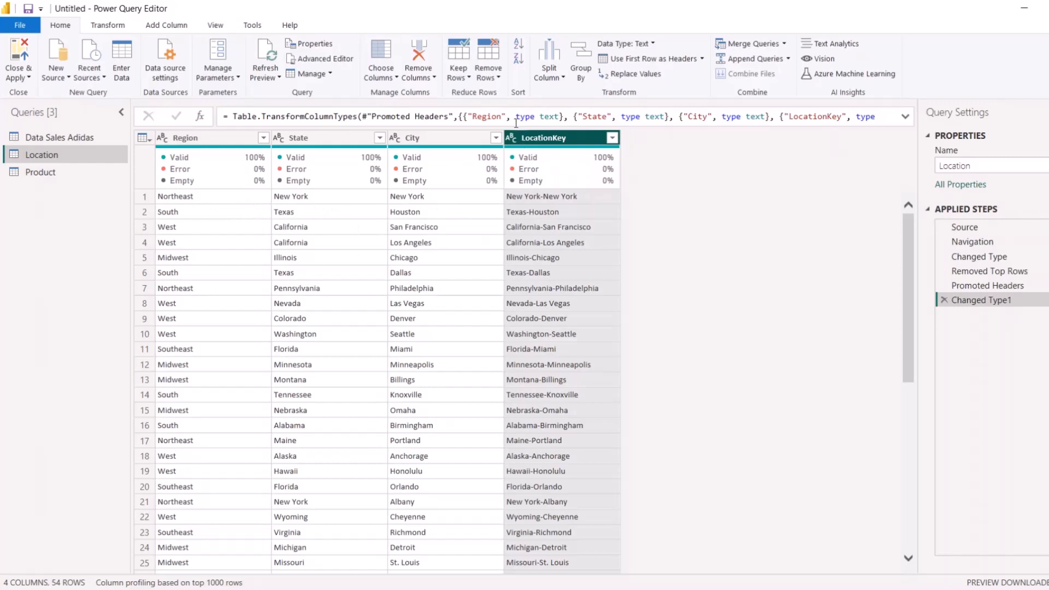
mouse_move(442, 84)
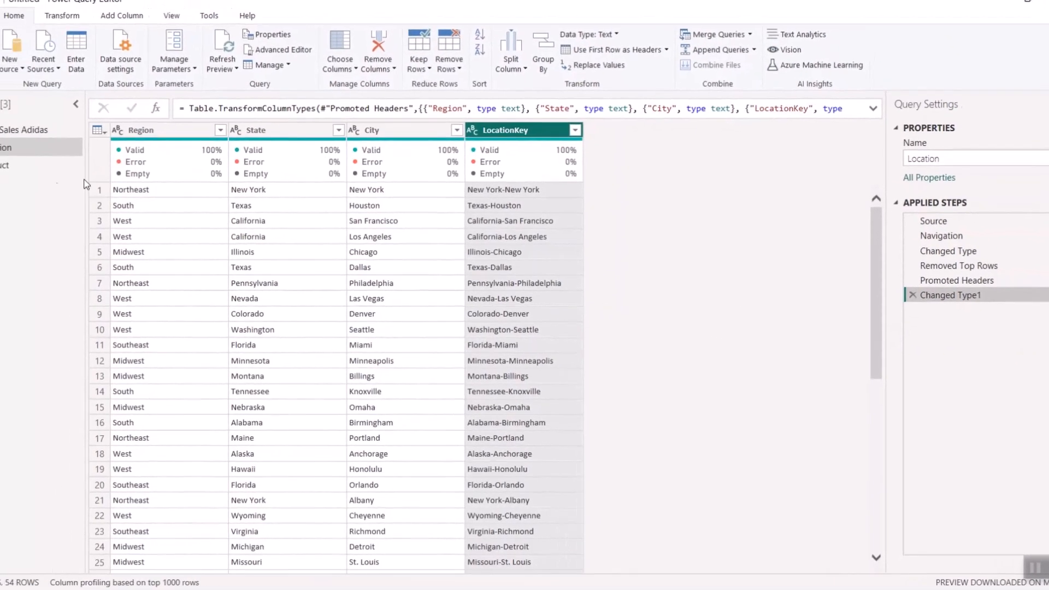
left_click(39, 172)
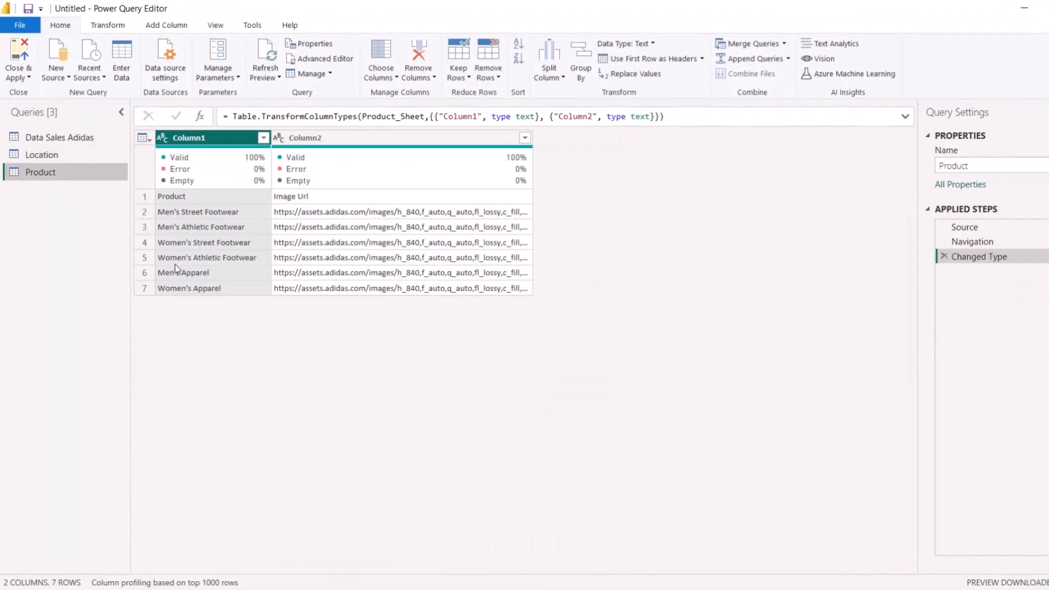
mouse_move(313, 206)
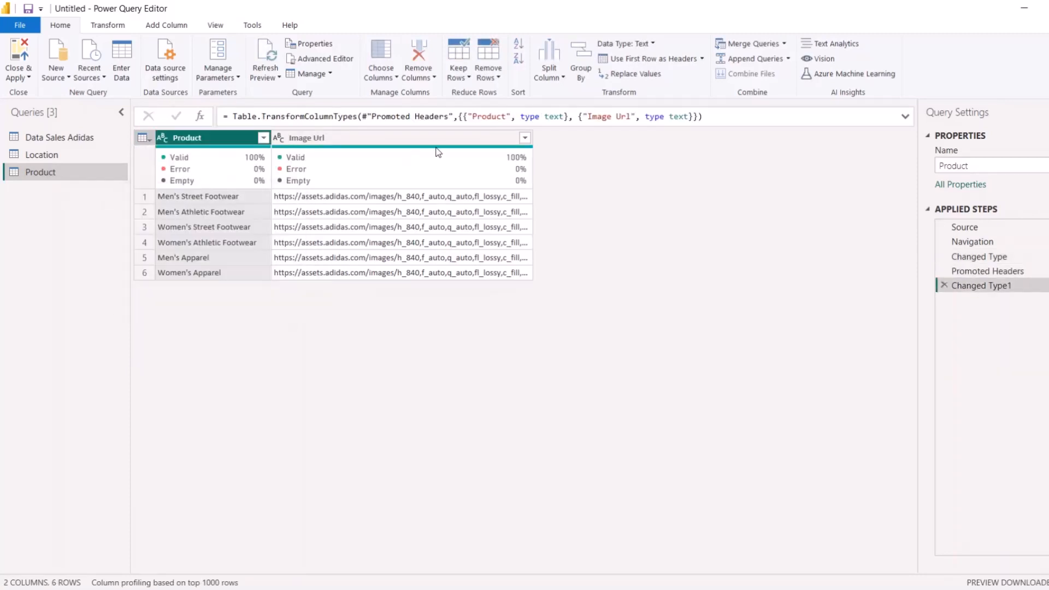
mouse_move(337, 157)
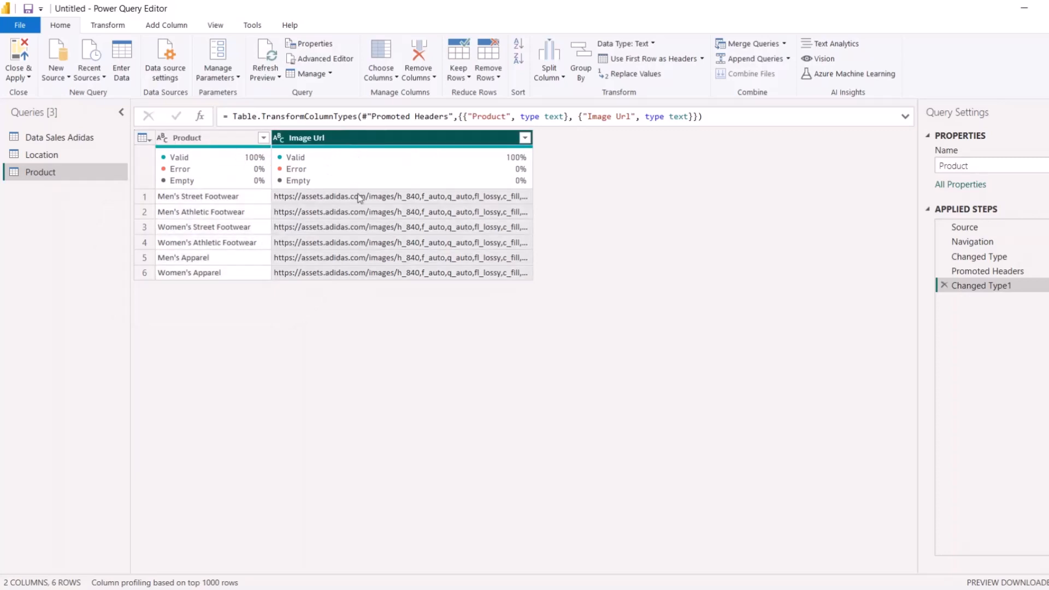
mouse_move(300, 263)
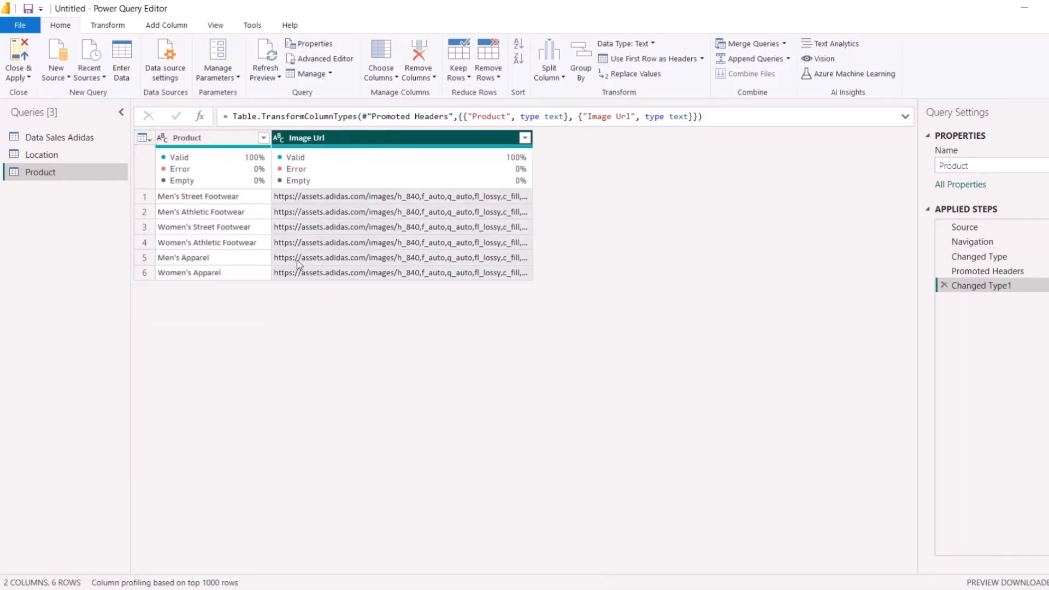
mouse_move(476, 209)
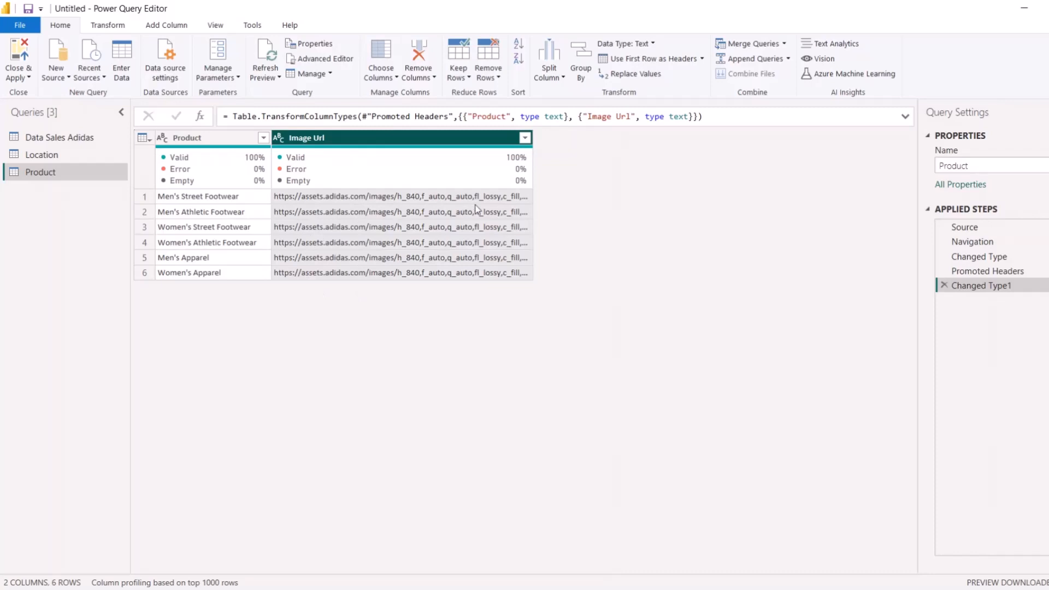
mouse_move(22, 195)
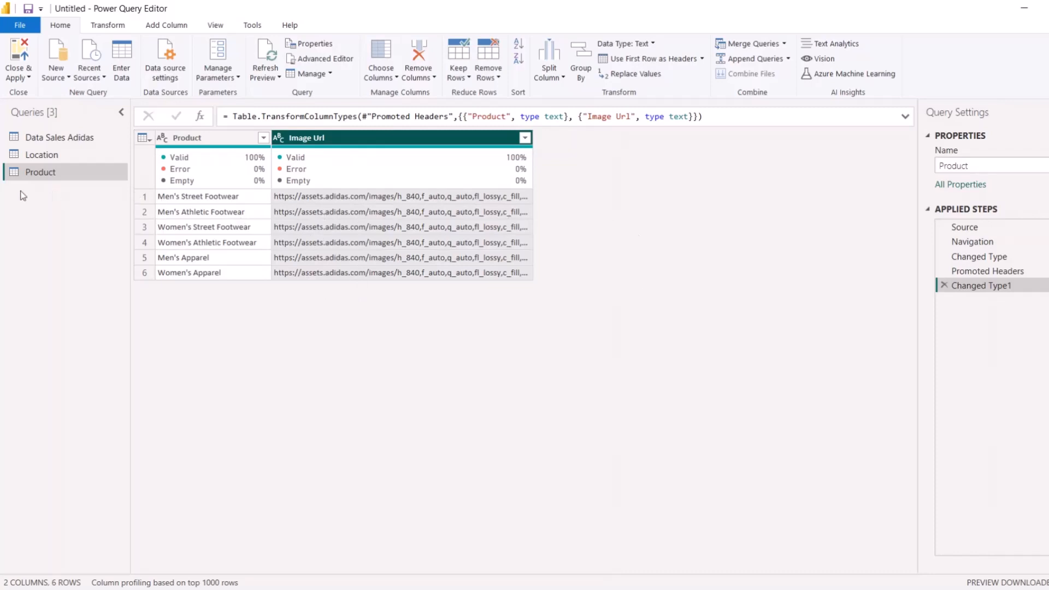
- Switch between the Data Sales Adidas and Location queries, ending on Data Sales Adidas
left_click(59, 137)
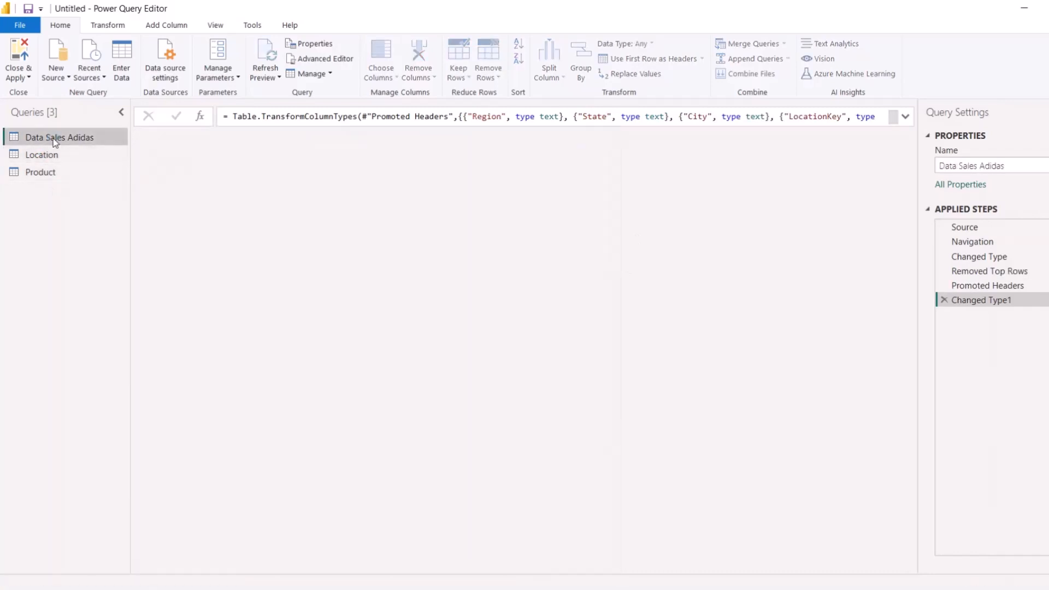
left_click(40, 172)
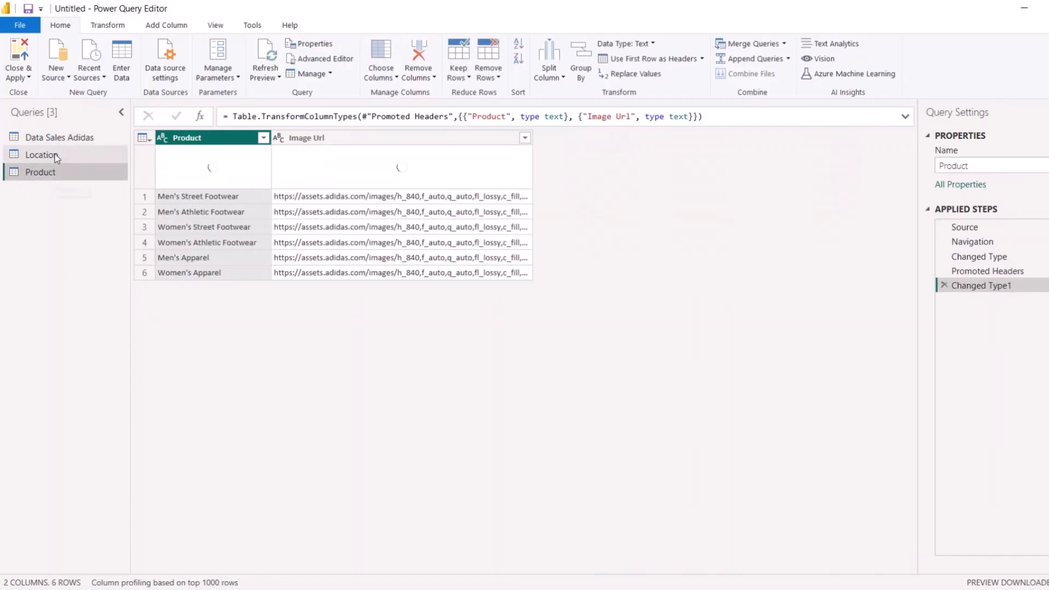
left_click(59, 138)
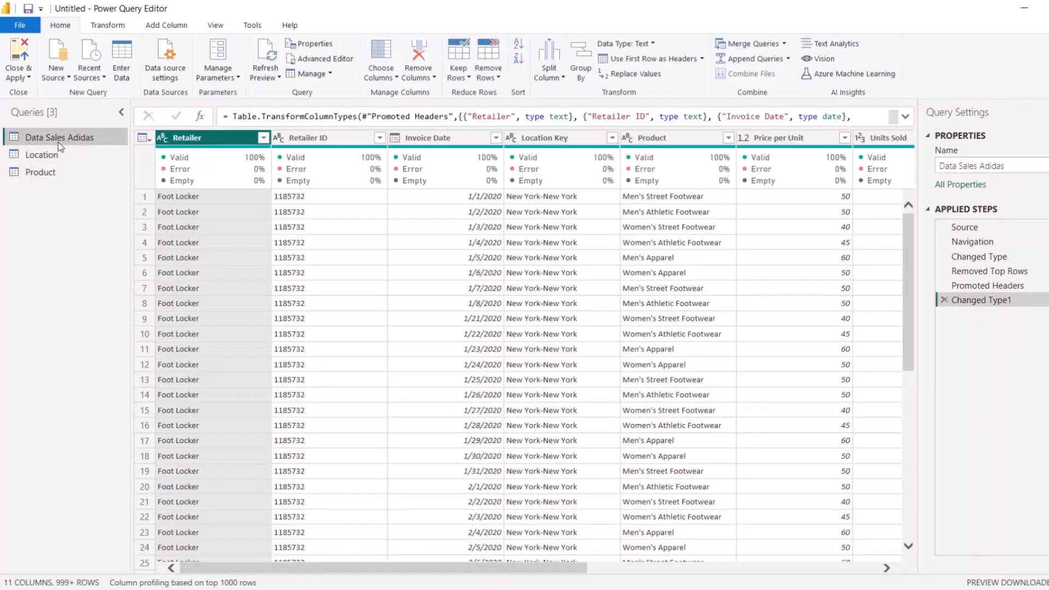